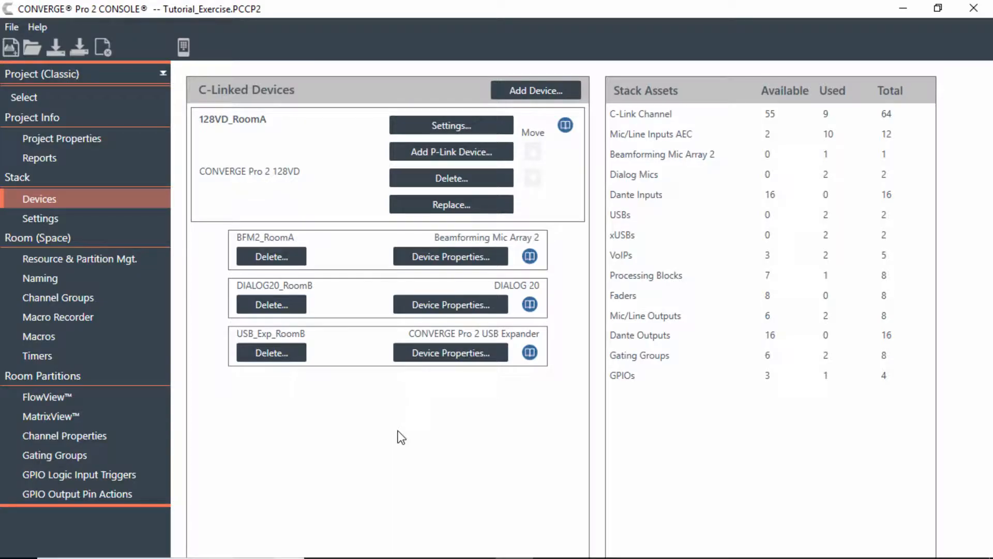
{"action": "mouse_move", "coordinate": [394, 418]}
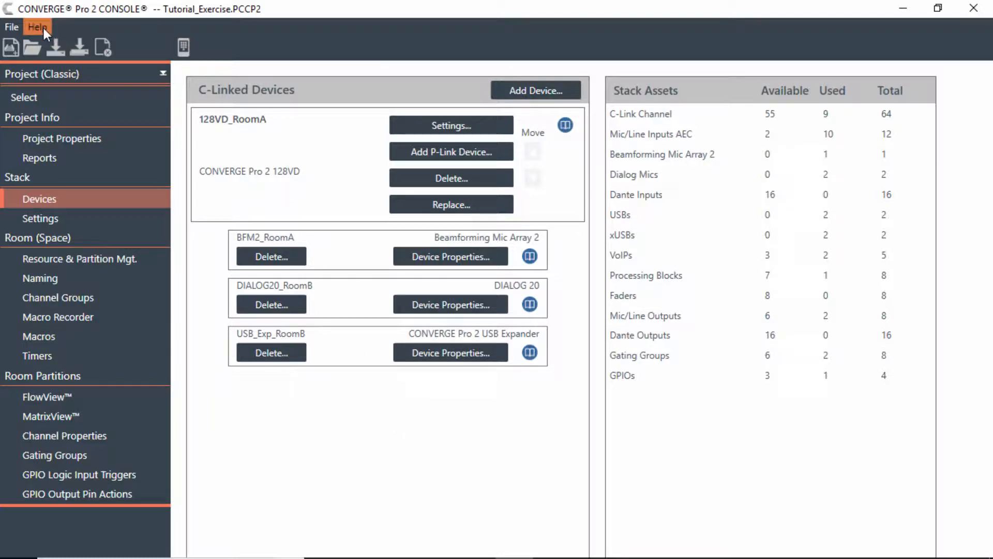
Step: Show the About window reporting CONSOLE version 5.1.10.0
{"action": "left_click", "coordinate": [39, 24]}
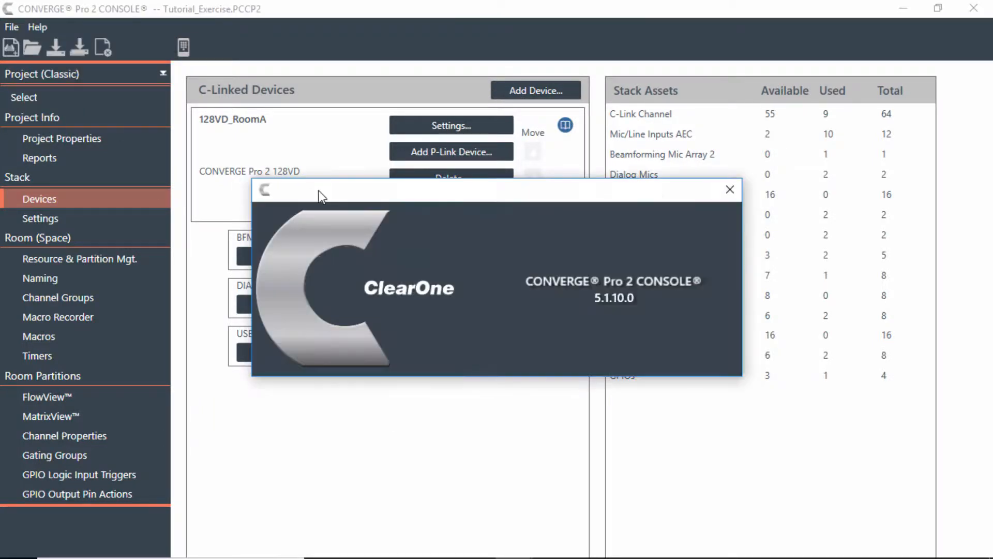
{"action": "mouse_move", "coordinate": [606, 312]}
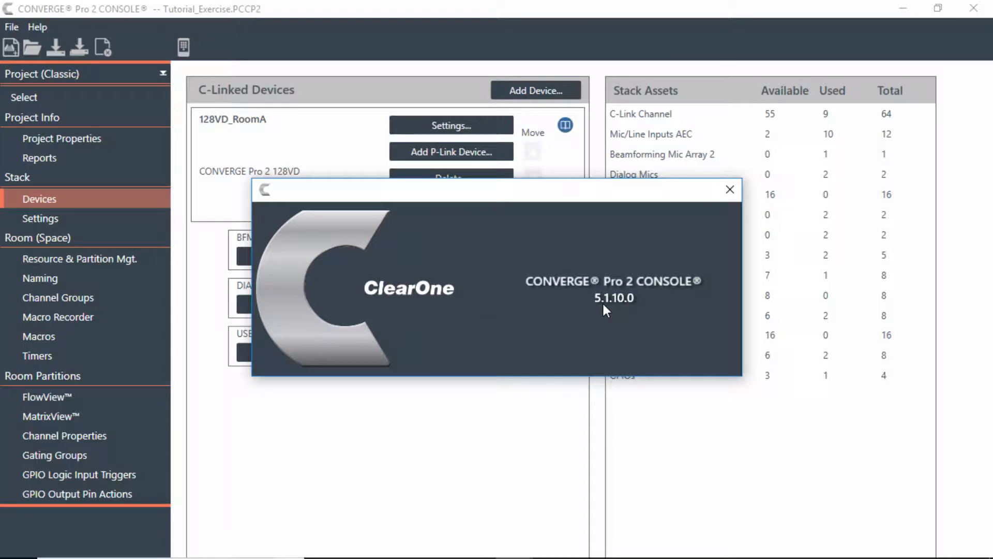
{"action": "mouse_move", "coordinate": [636, 310]}
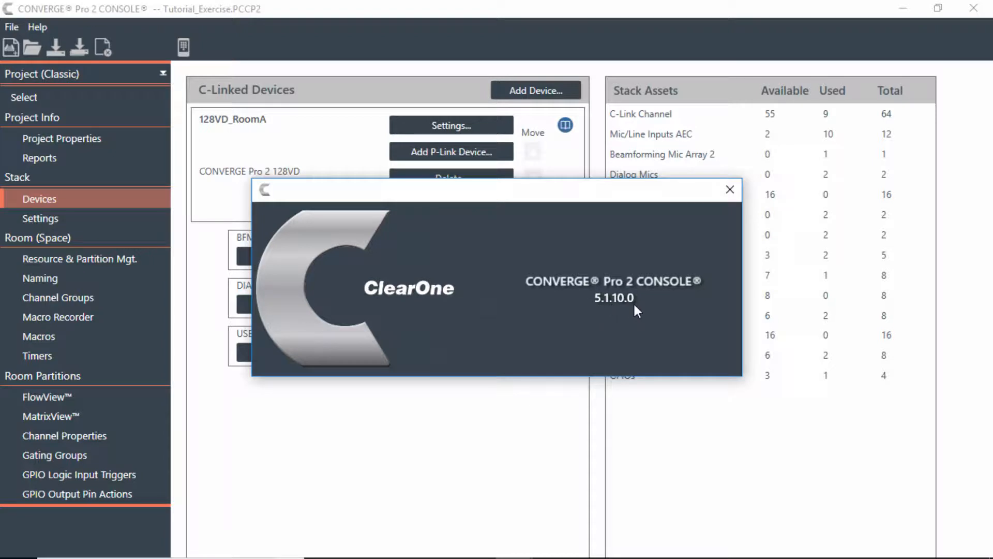
{"action": "mouse_move", "coordinate": [712, 202]}
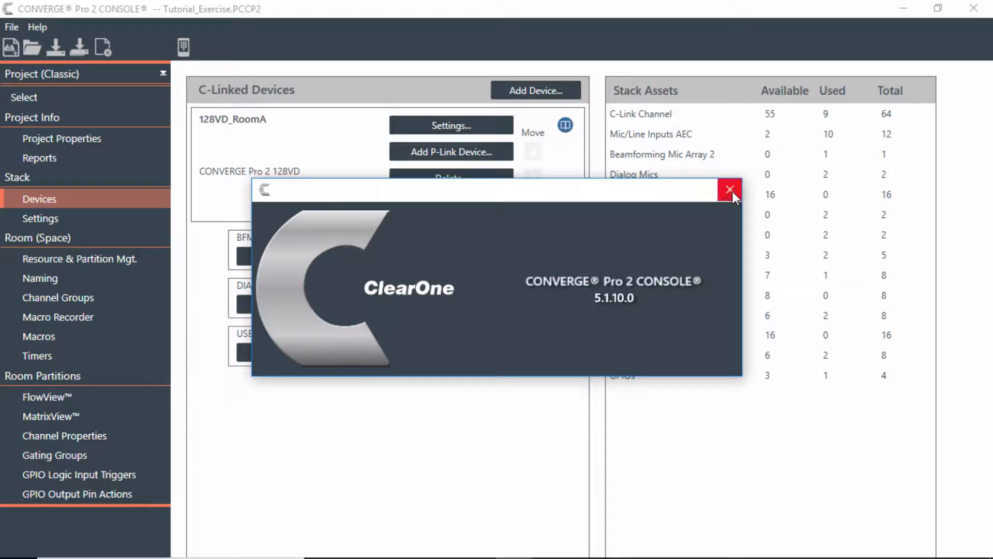
Step: Close the About window to return to the Tutorial_Exercise devices page
{"action": "left_click", "coordinate": [728, 190]}
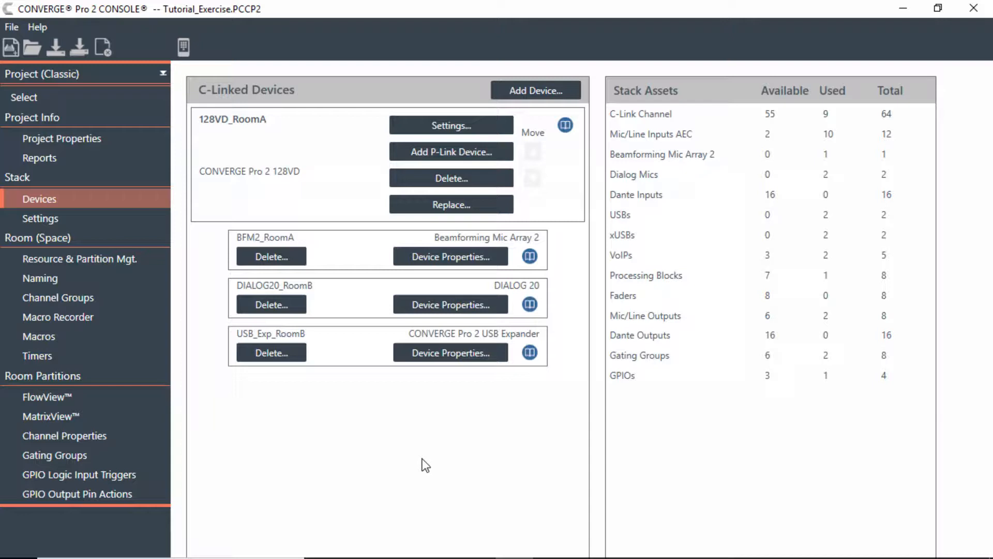
{"action": "mouse_move", "coordinate": [224, 133]}
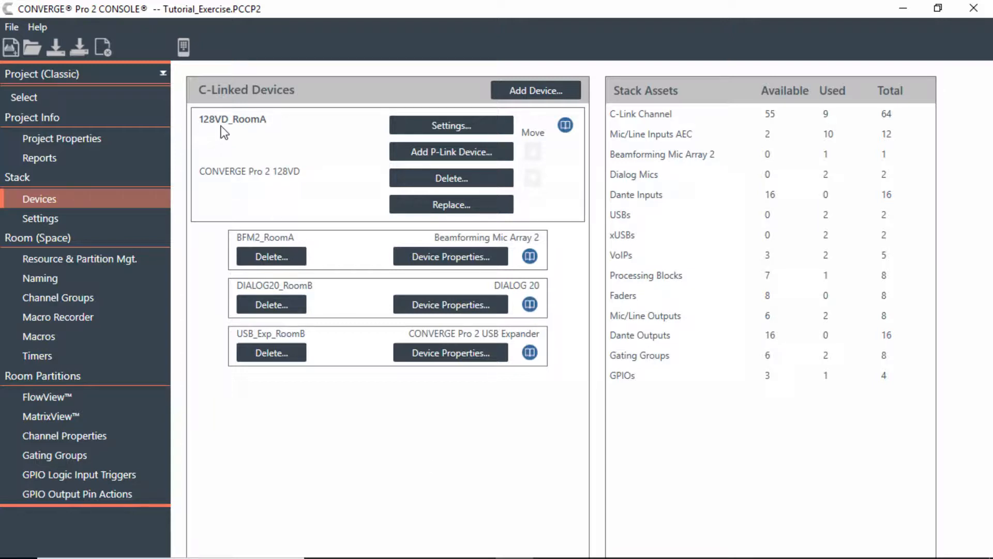
{"action": "mouse_move", "coordinate": [215, 134]}
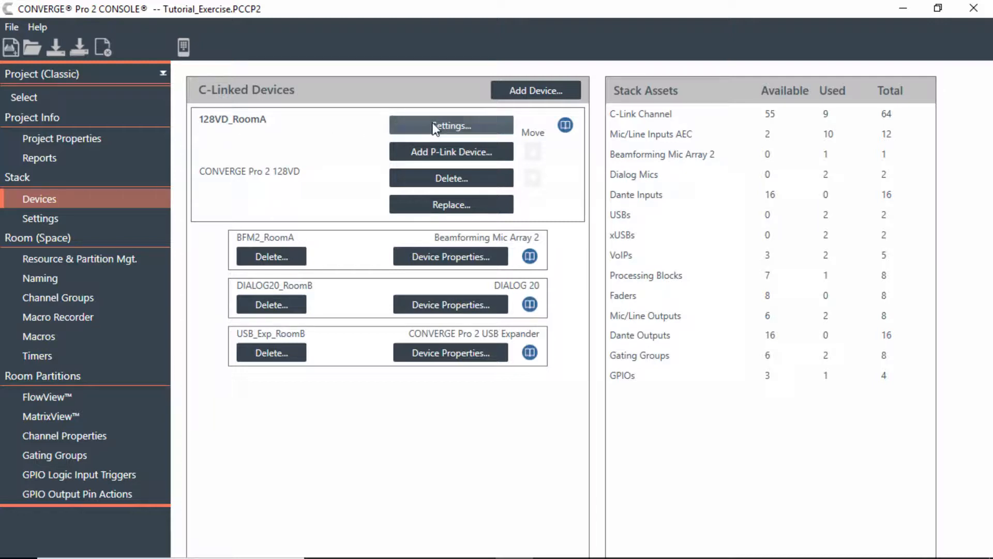
Step: Show 128VD_RoomA's Device Settings on the VoIP tab with SIP QoS packet tagging values
{"action": "left_click", "coordinate": [451, 125]}
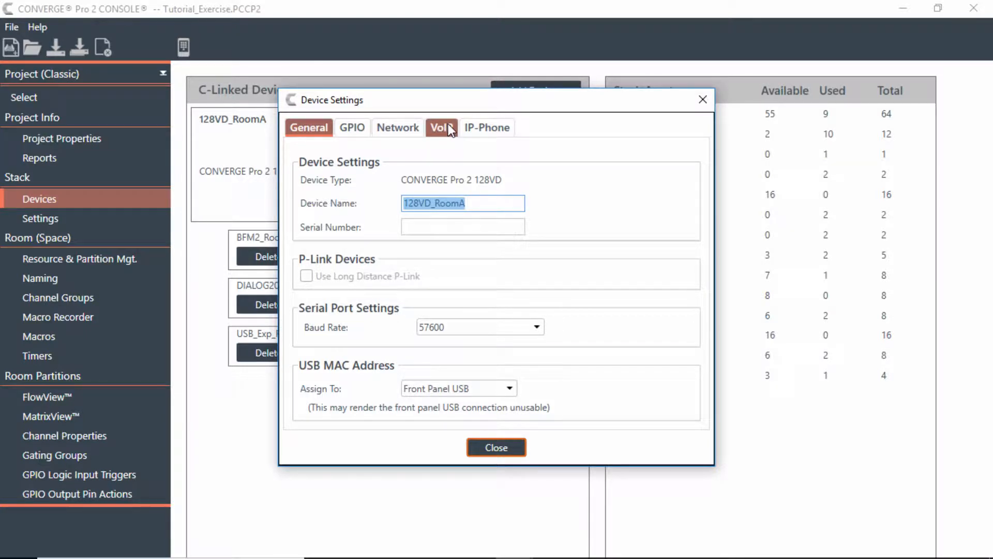
{"action": "left_click", "coordinate": [441, 127]}
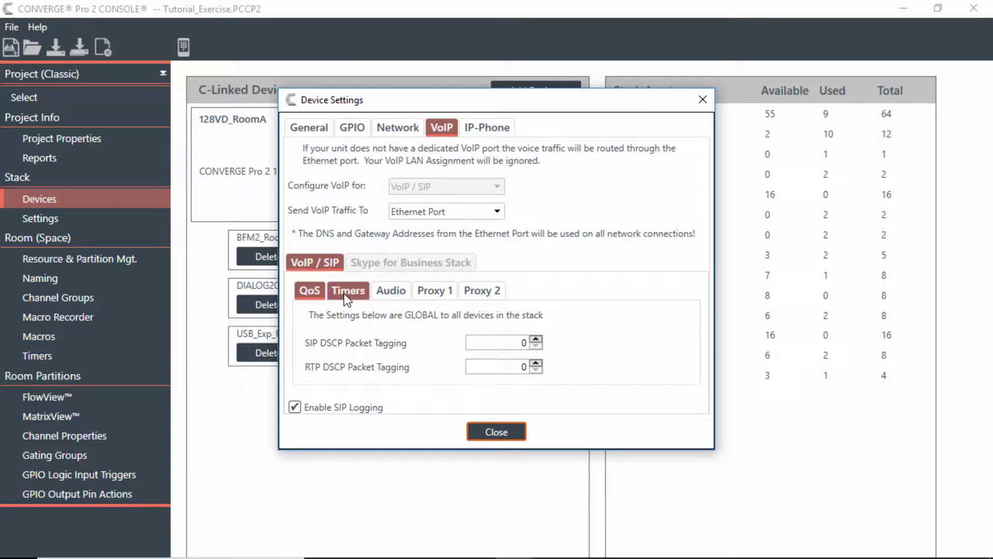
{"action": "left_click", "coordinate": [391, 289]}
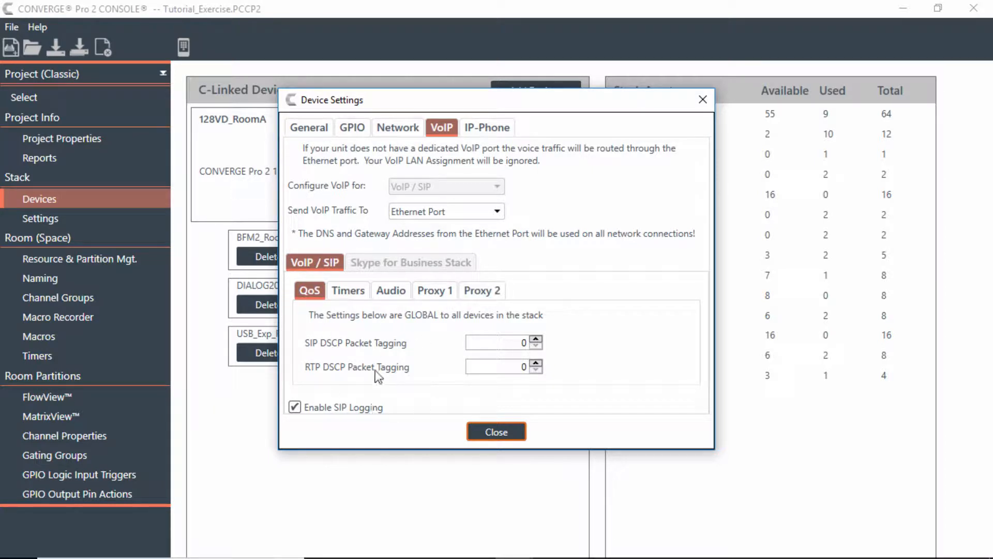
{"action": "mouse_move", "coordinate": [381, 360]}
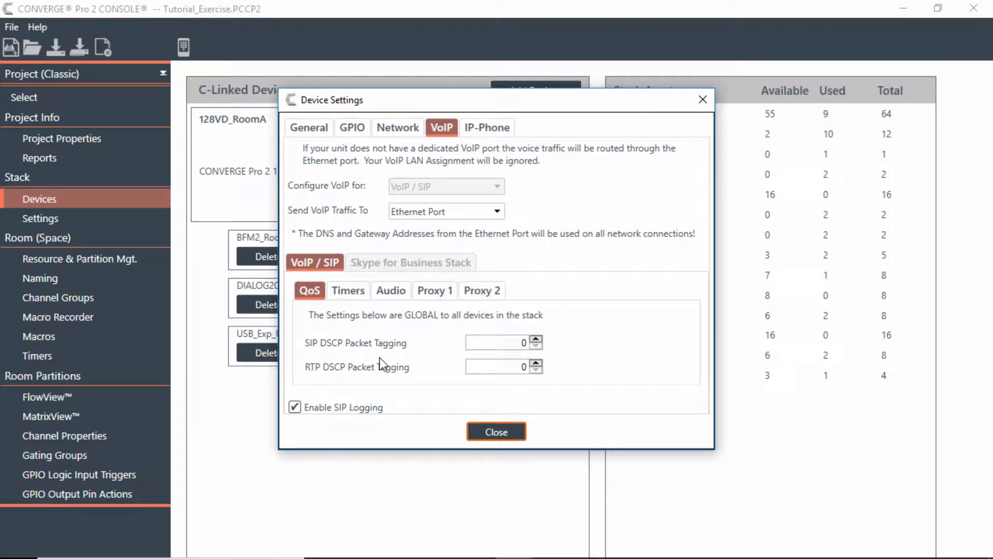
{"action": "mouse_move", "coordinate": [389, 272]}
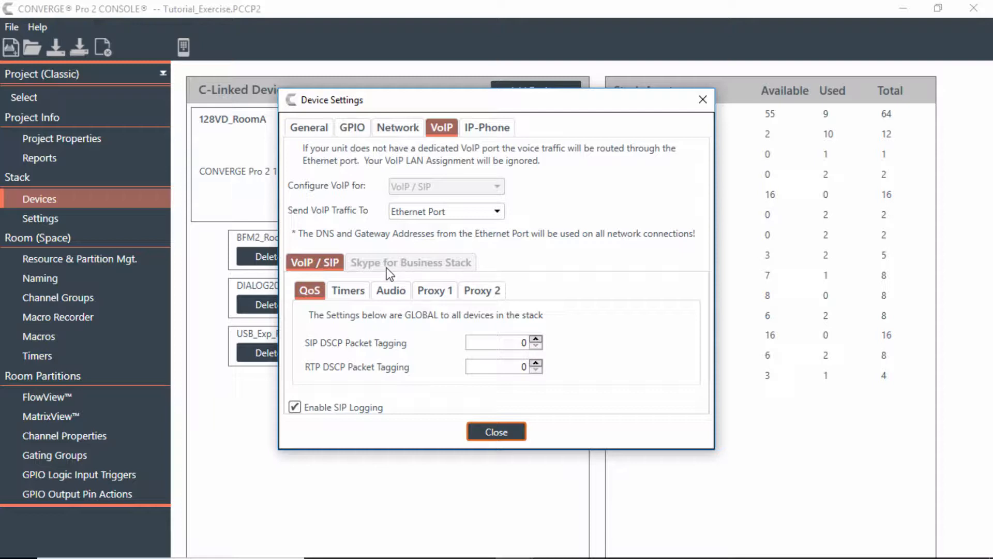
{"action": "mouse_move", "coordinate": [398, 272]}
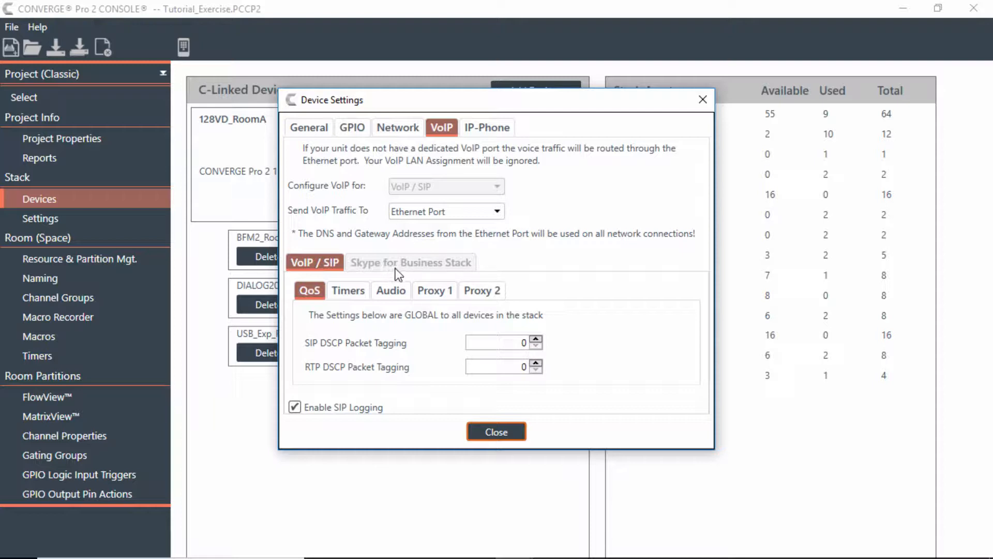
{"action": "mouse_move", "coordinate": [403, 275]}
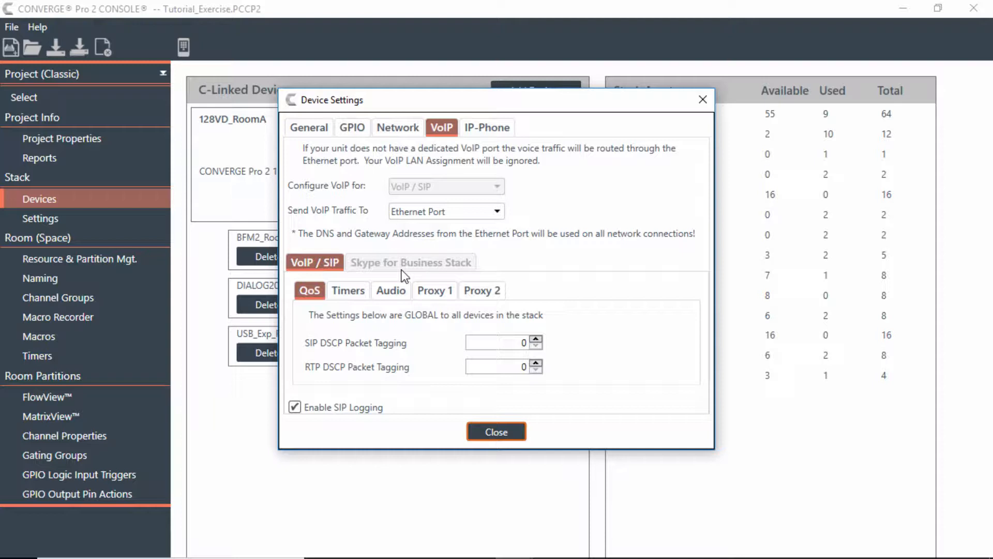
{"action": "mouse_move", "coordinate": [398, 269]}
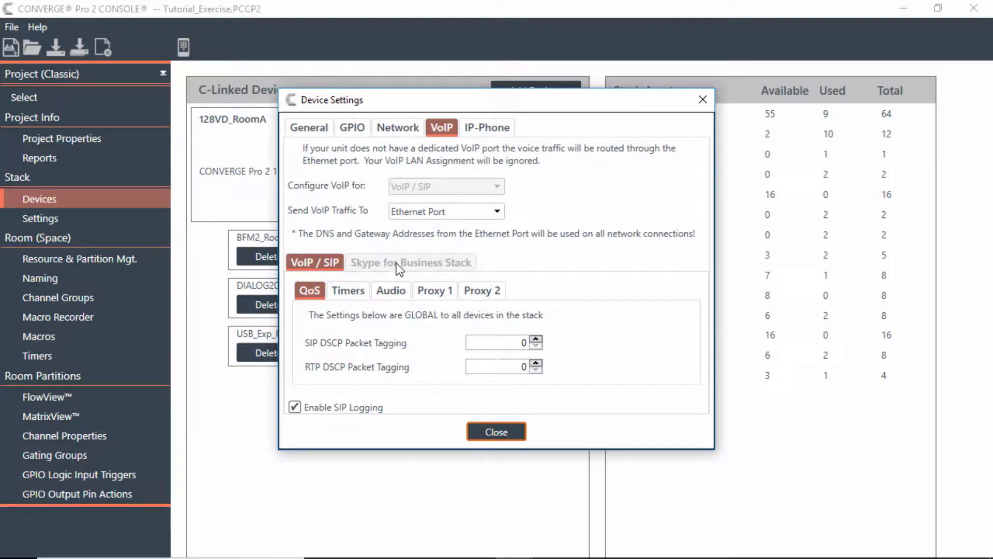
Step: In Resource & Partition Mgt., release VoIP_Phone1 from RoomA's VoIPs
{"action": "left_click", "coordinate": [497, 431]}
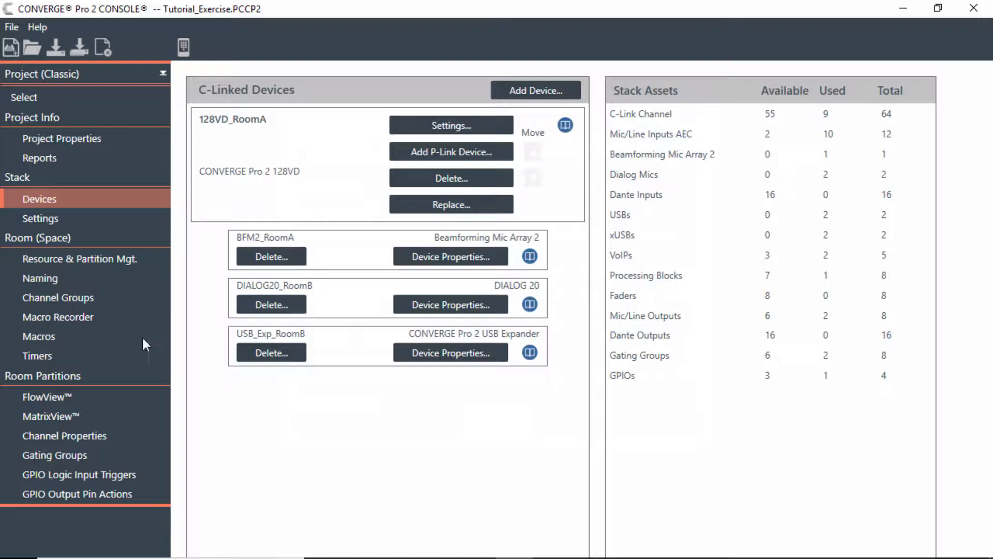
{"action": "left_click", "coordinate": [80, 258]}
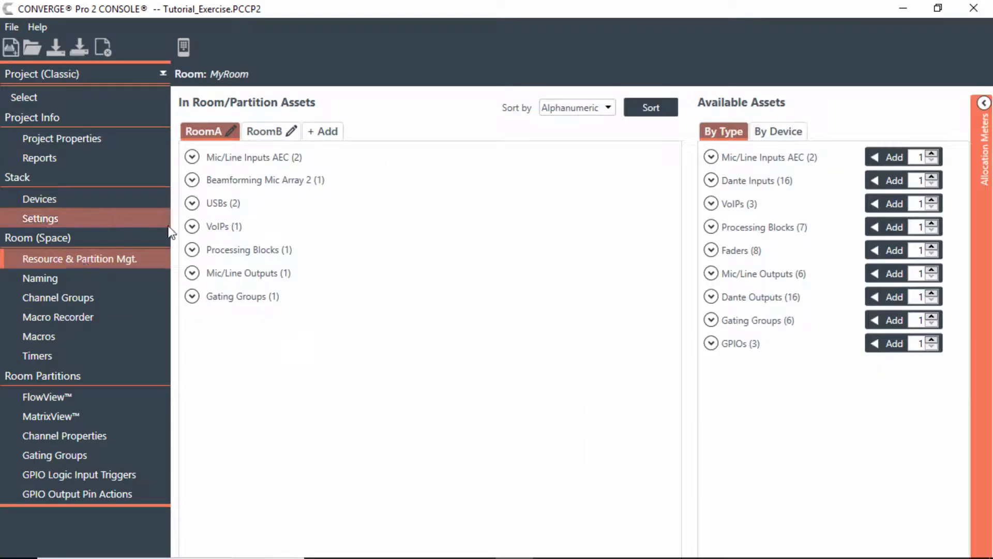
{"action": "left_click", "coordinate": [193, 226]}
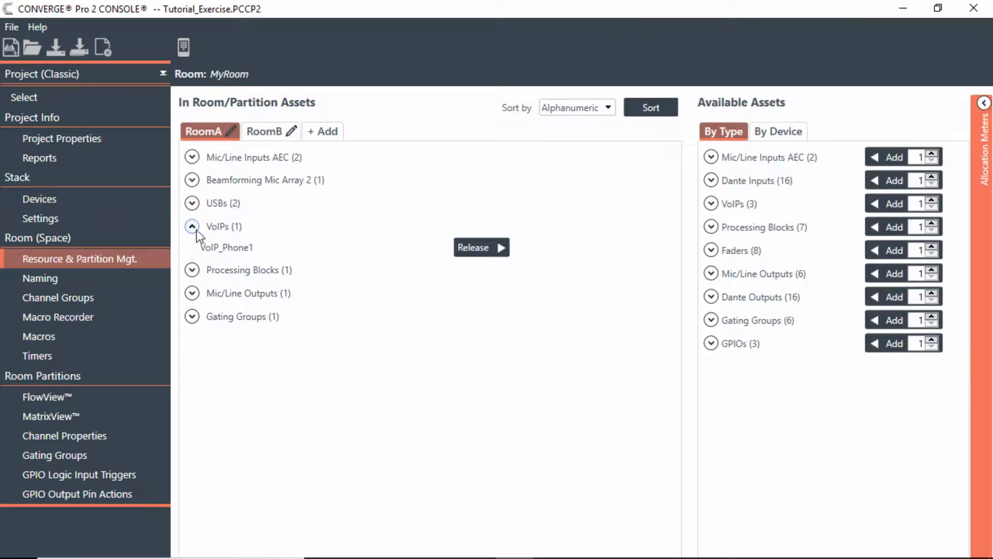
{"action": "left_click", "coordinate": [193, 226]}
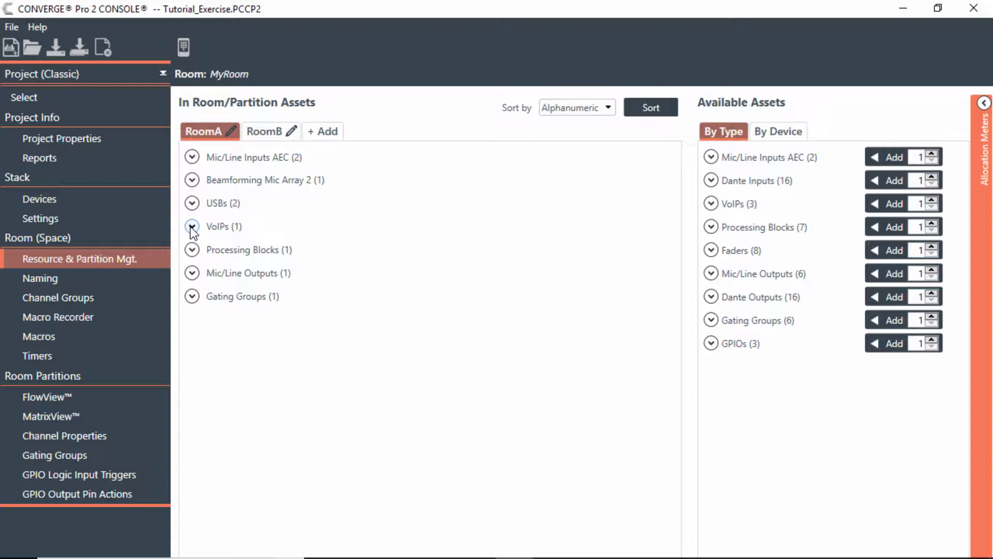
{"action": "left_click", "coordinate": [192, 226]}
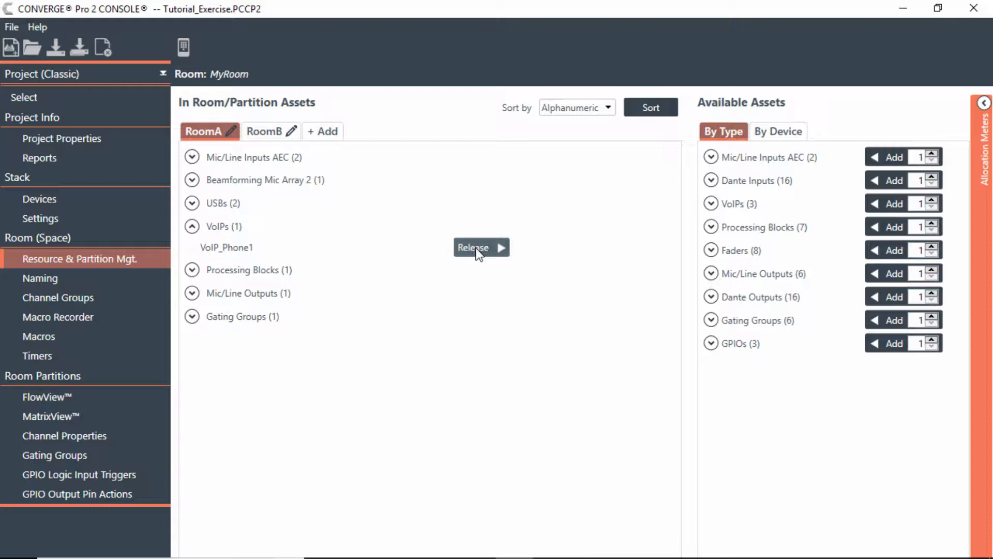
{"action": "left_click", "coordinate": [264, 132]}
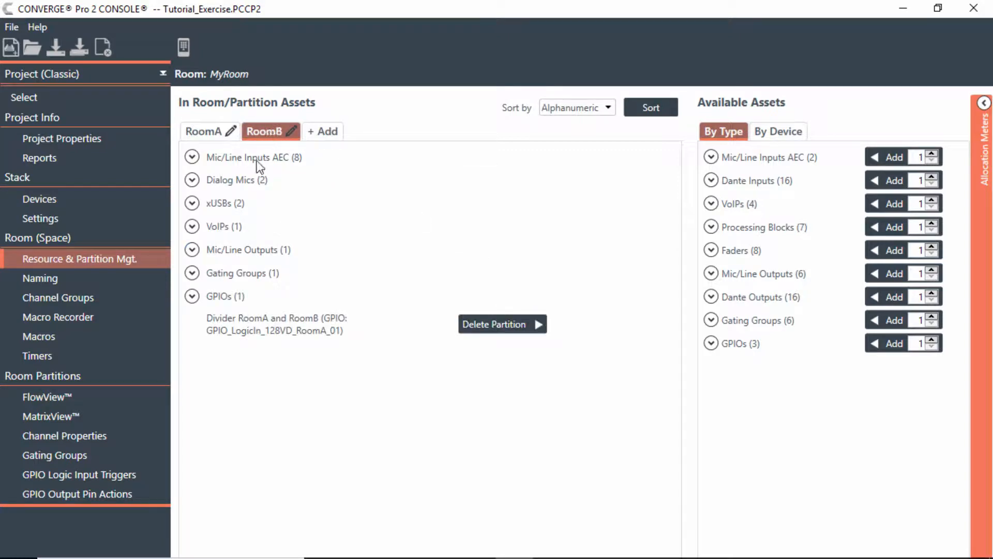
Step: Release VoIP_128VD_RoomA_02 from RoomB, leaving all 5 VoIPs available
{"action": "left_click", "coordinate": [193, 225]}
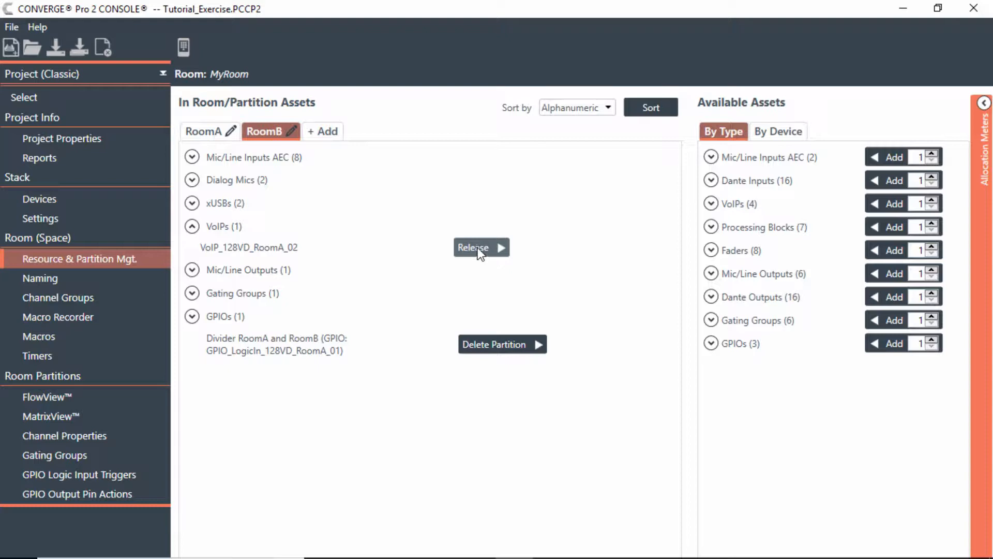
{"action": "left_click", "coordinate": [481, 247]}
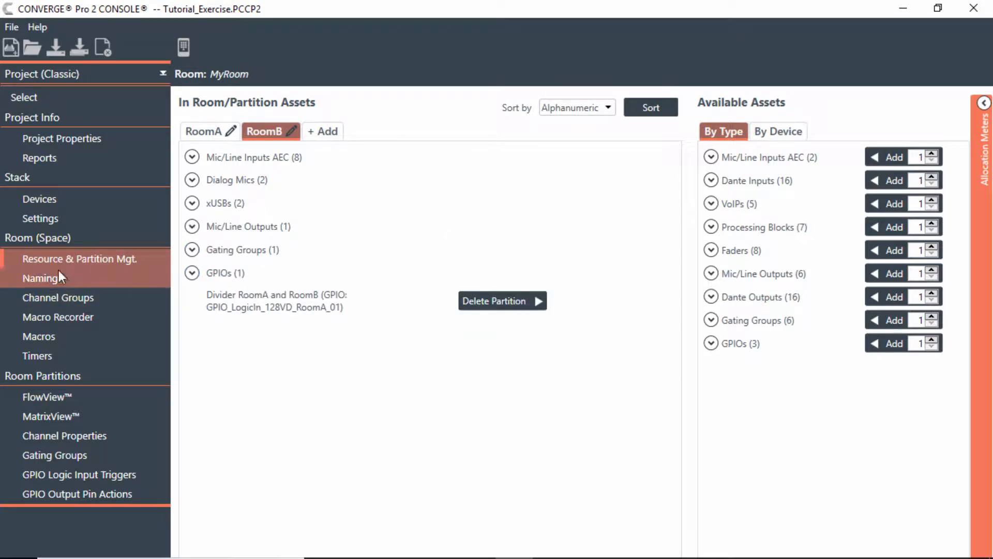
Step: Set 128VD_RoomA's VoIP to Skype for Business and acknowledge the no-SIP-calls warning
{"action": "left_click", "coordinate": [39, 199]}
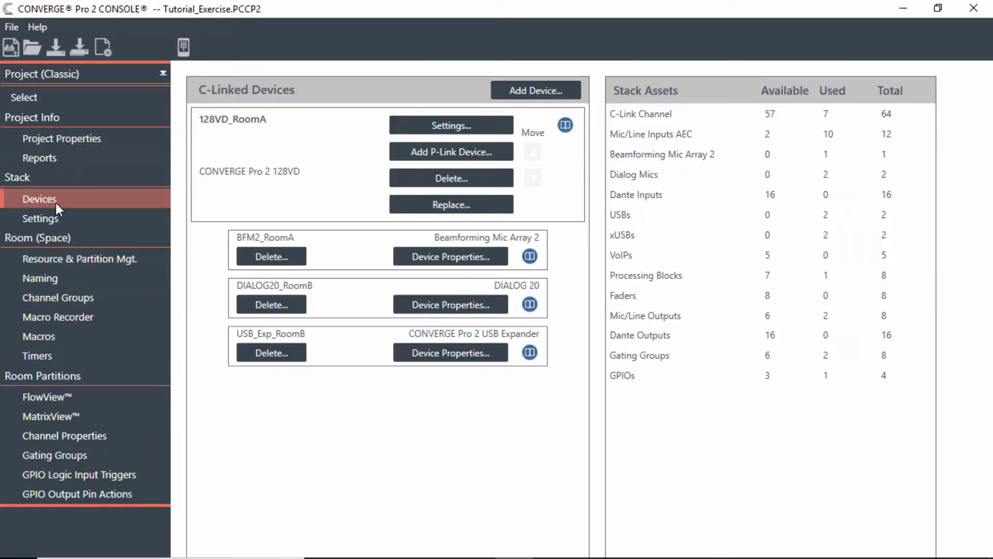
{"action": "left_click", "coordinate": [451, 125]}
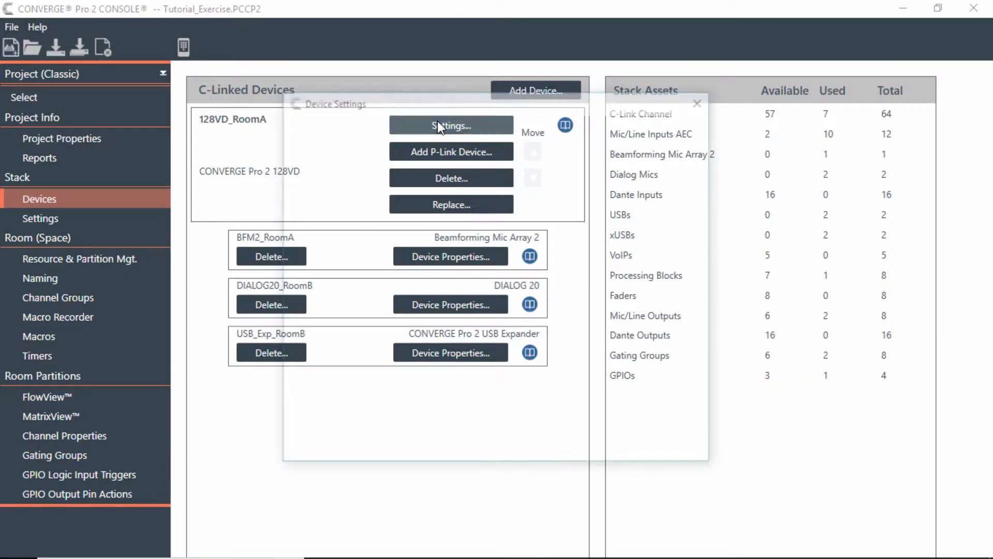
{"action": "left_click", "coordinate": [451, 125]}
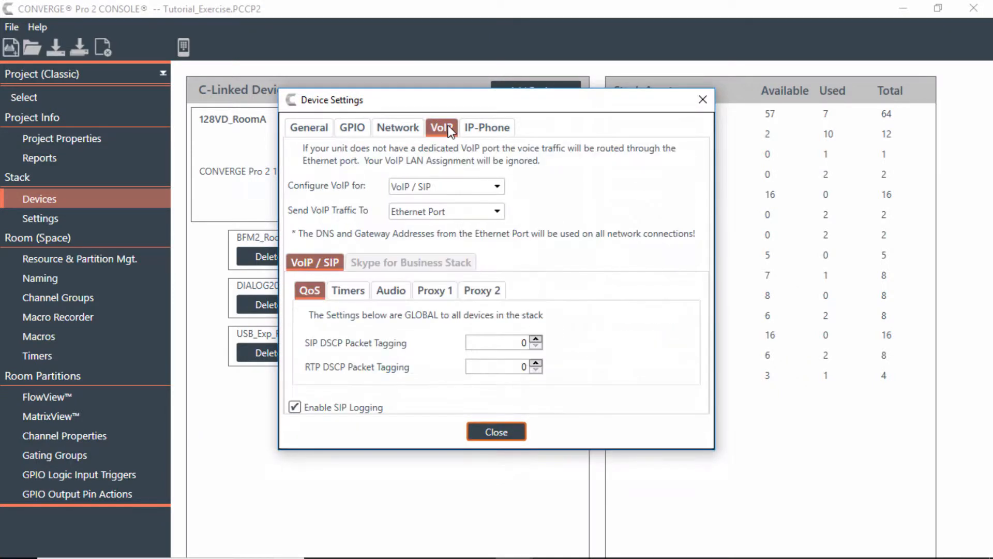
{"action": "mouse_move", "coordinate": [434, 190]}
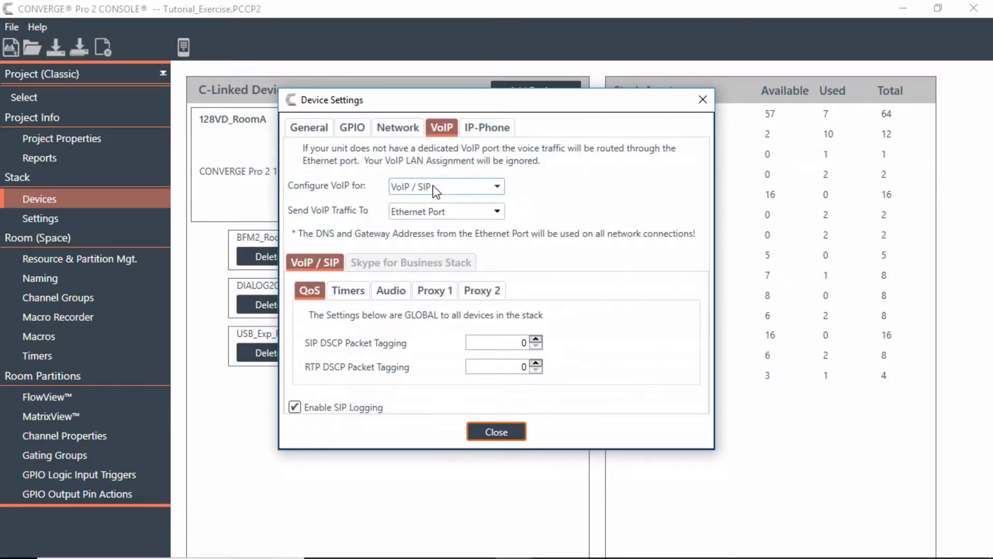
{"action": "mouse_move", "coordinate": [447, 200]}
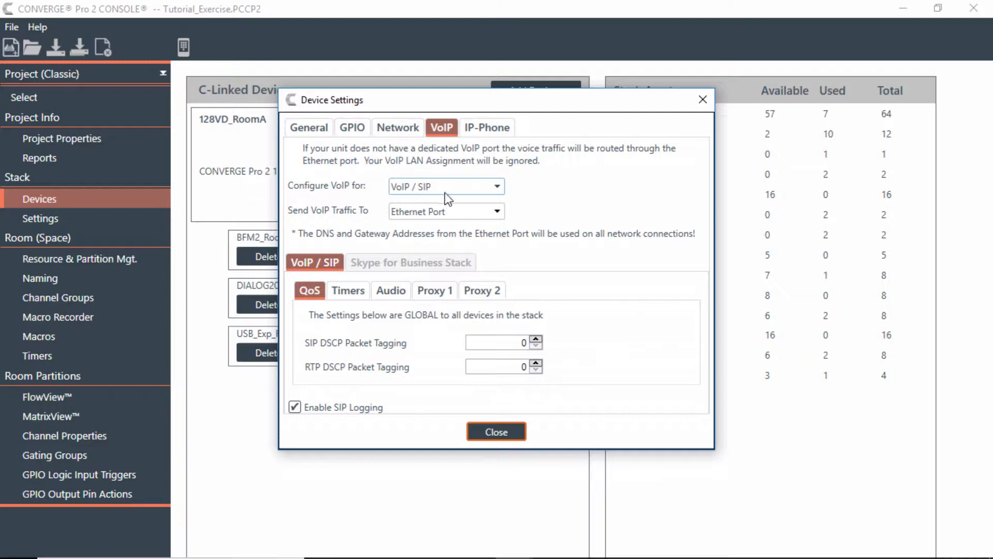
{"action": "mouse_move", "coordinate": [415, 191]}
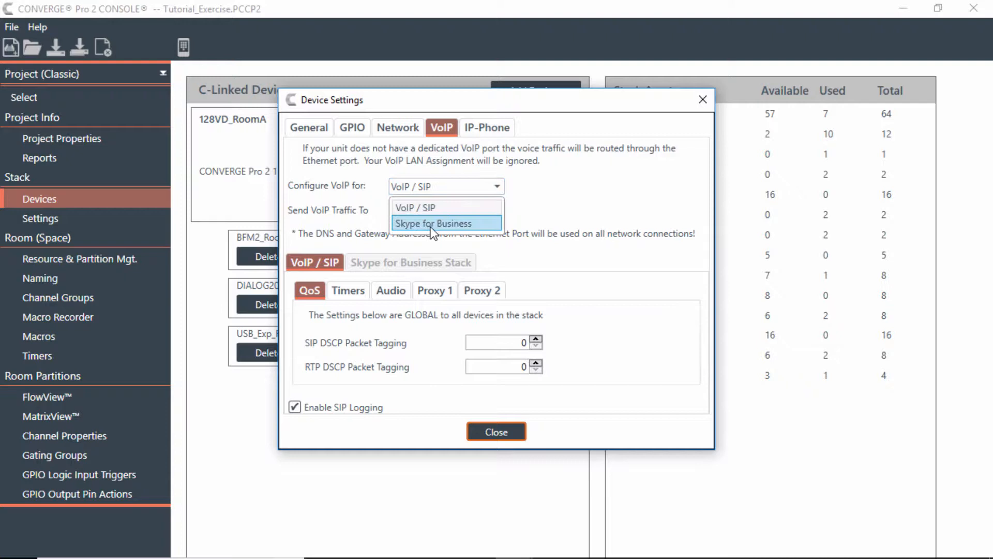
{"action": "left_click", "coordinate": [434, 224]}
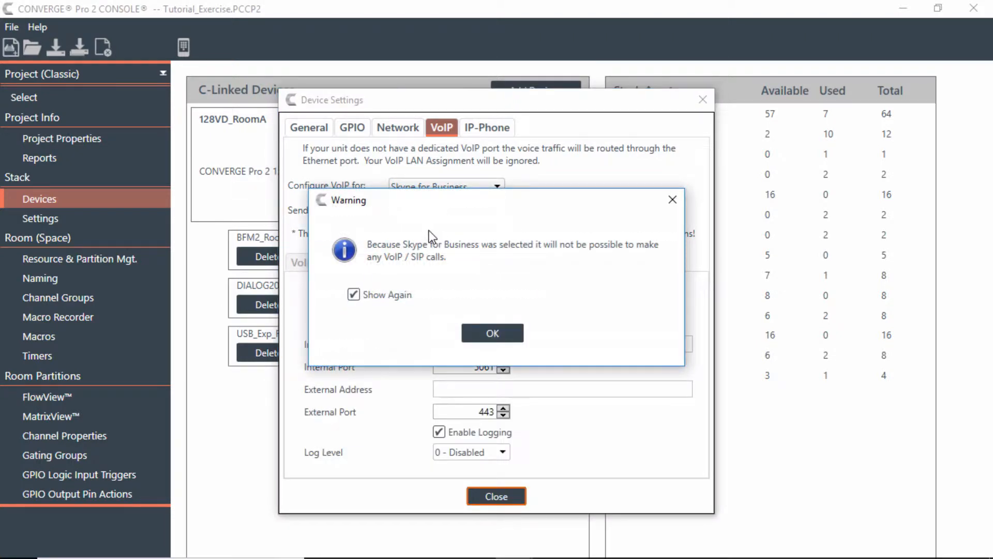
{"action": "mouse_move", "coordinate": [529, 258]}
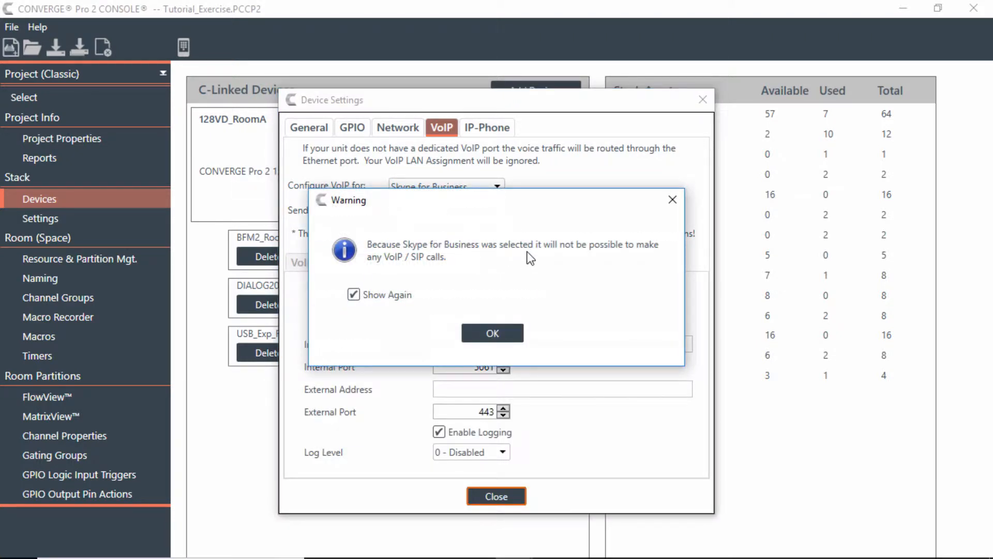
{"action": "mouse_move", "coordinate": [556, 259]}
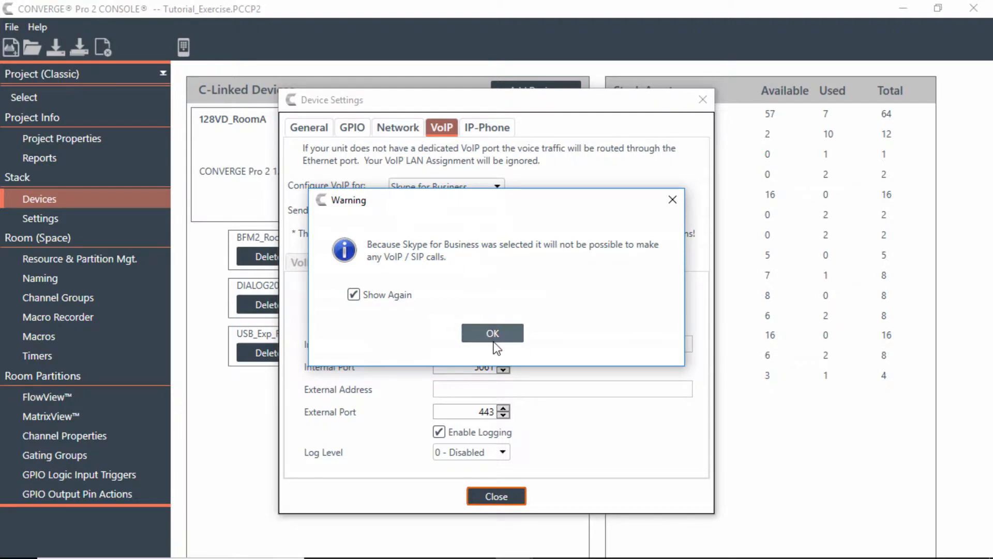
{"action": "left_click", "coordinate": [492, 333]}
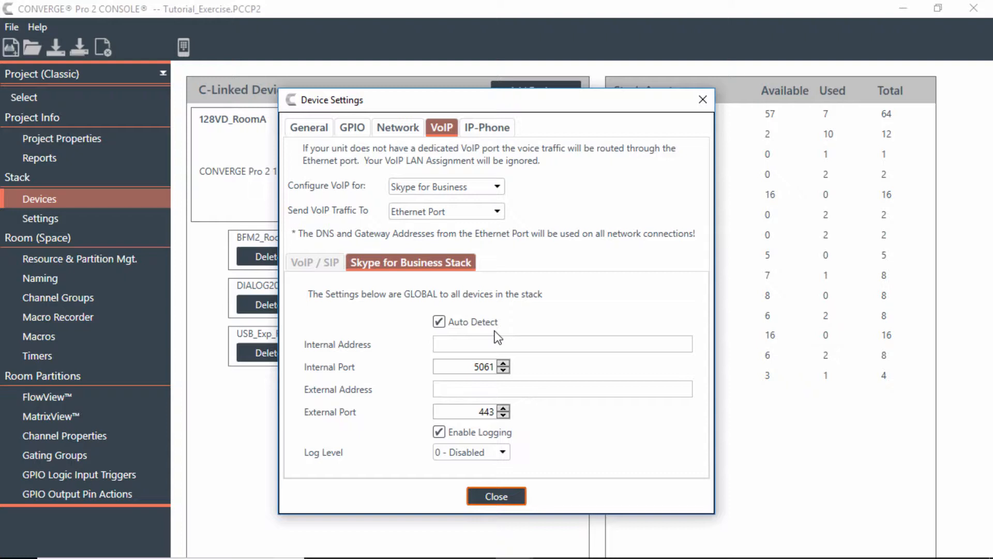
{"action": "mouse_move", "coordinate": [535, 160]}
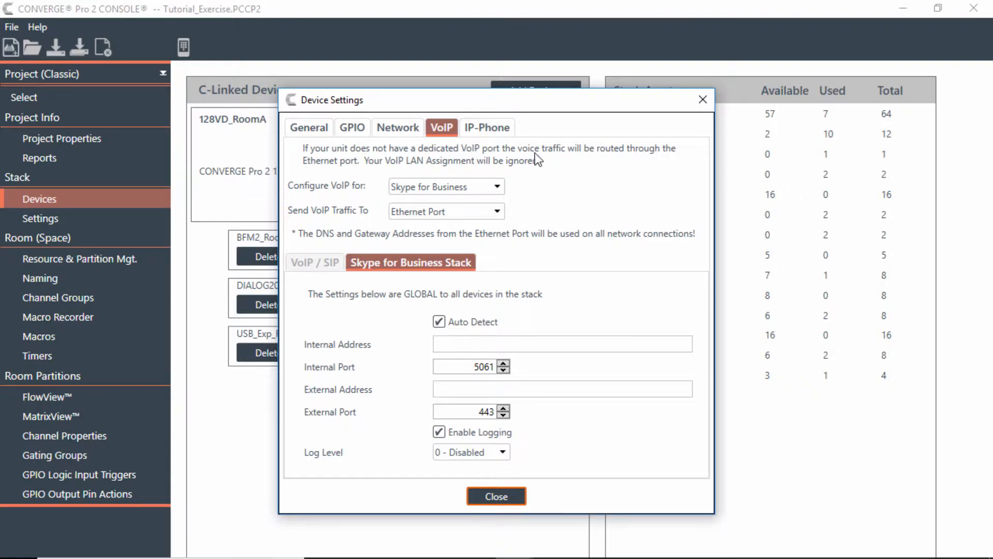
{"action": "mouse_move", "coordinate": [453, 167]}
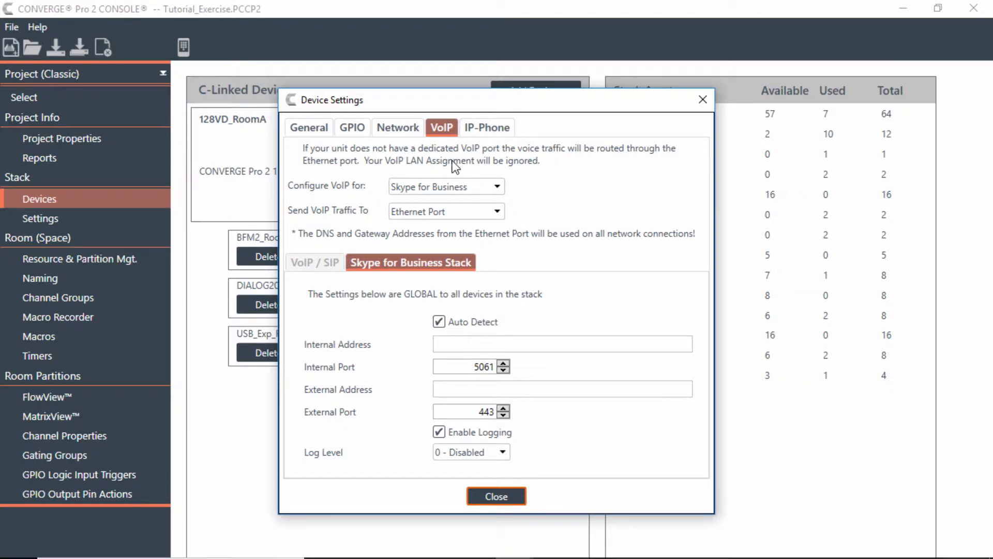
{"action": "mouse_move", "coordinate": [563, 180]}
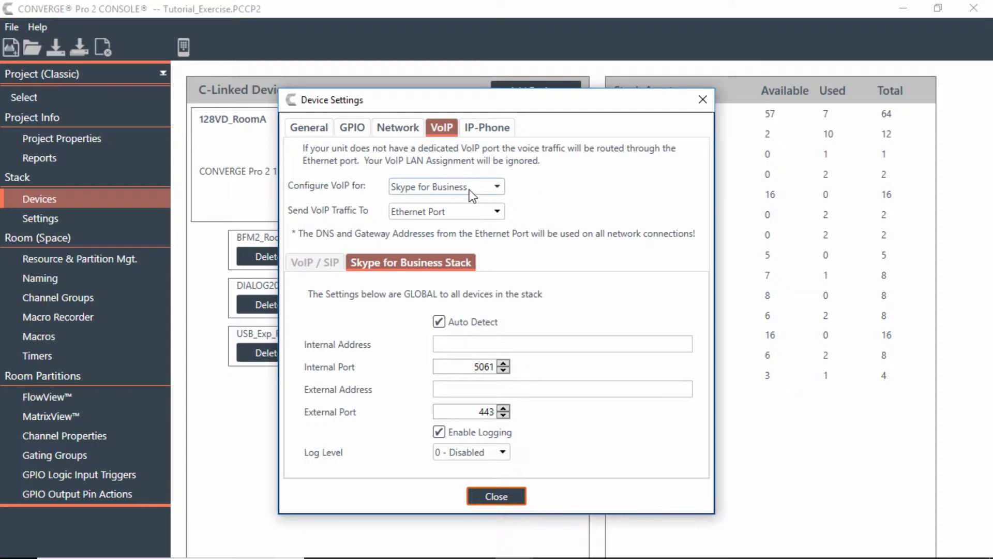
{"action": "mouse_move", "coordinate": [575, 191]}
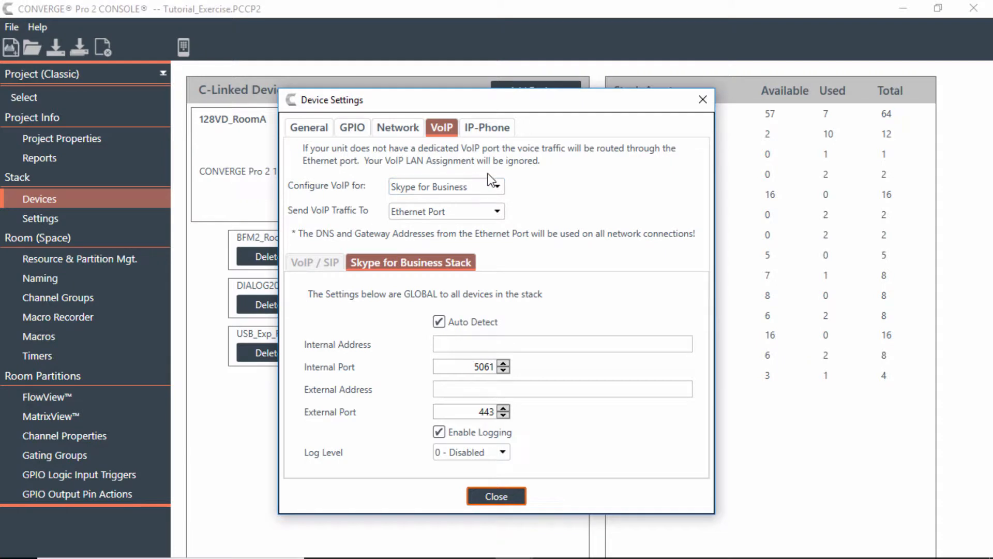
{"action": "mouse_move", "coordinate": [520, 194]}
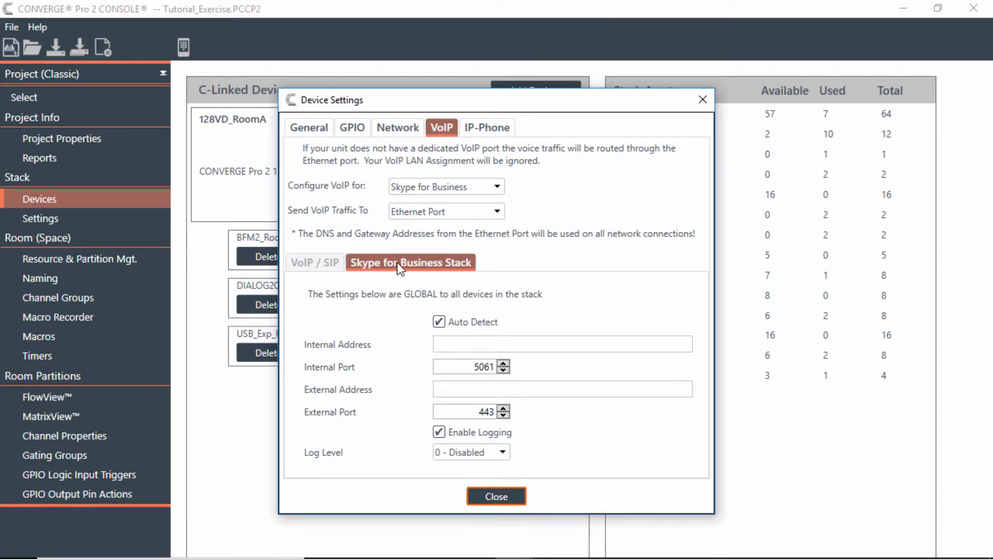
{"action": "mouse_move", "coordinate": [448, 340]}
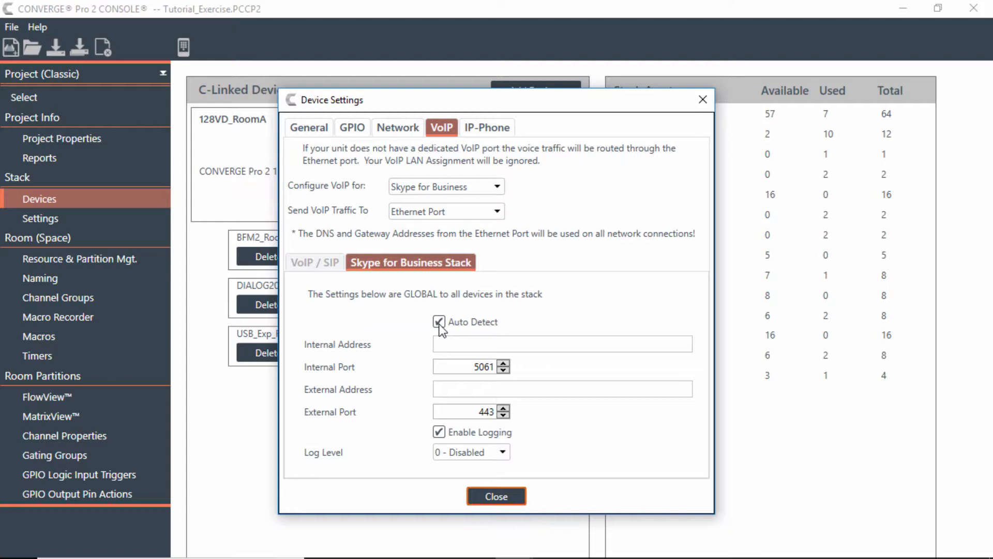
{"action": "mouse_move", "coordinate": [532, 315]}
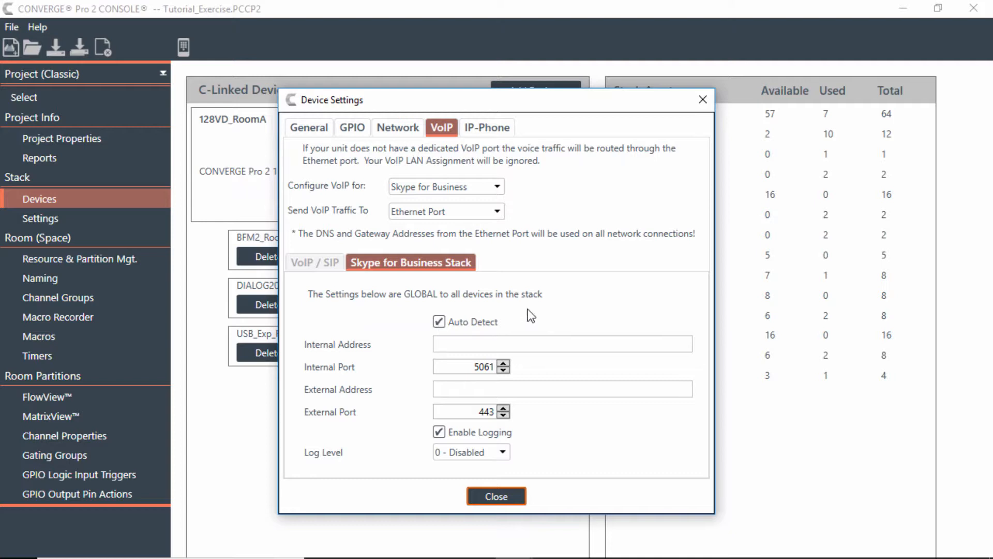
{"action": "mouse_move", "coordinate": [454, 384]}
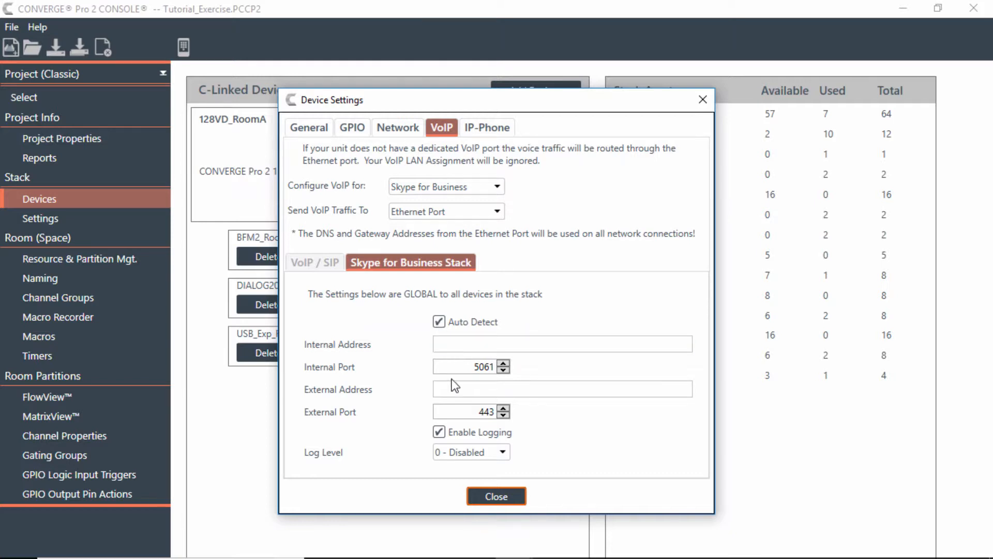
{"action": "mouse_move", "coordinate": [462, 488]}
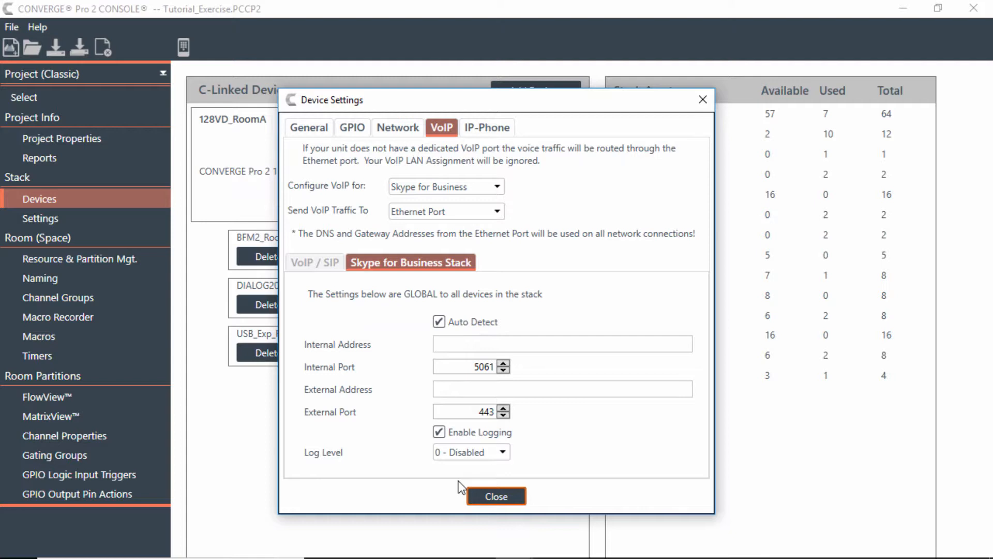
Step: Confirm the VoIP settings and show the device's IP-Phone Skype phone settings
{"action": "left_click", "coordinate": [563, 344]}
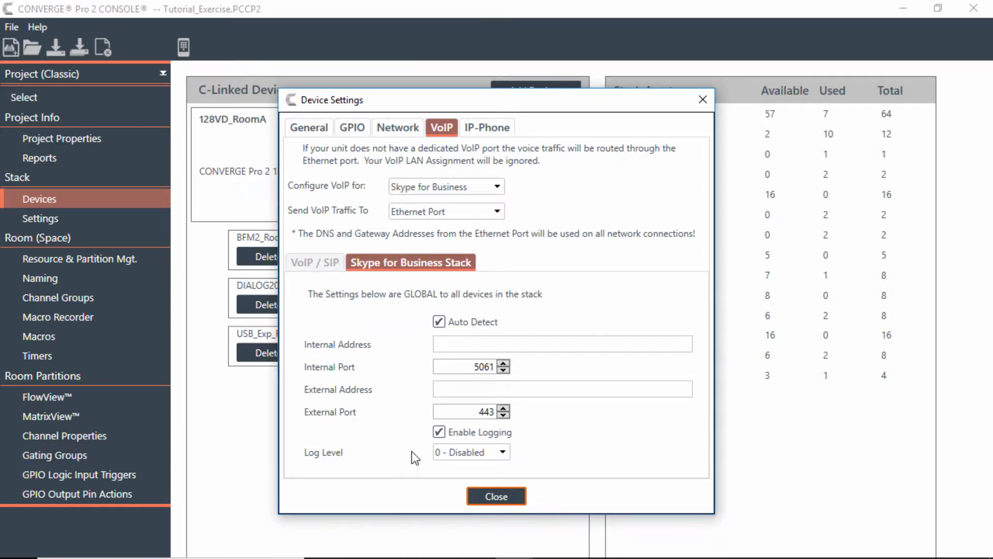
{"action": "mouse_move", "coordinate": [417, 484]}
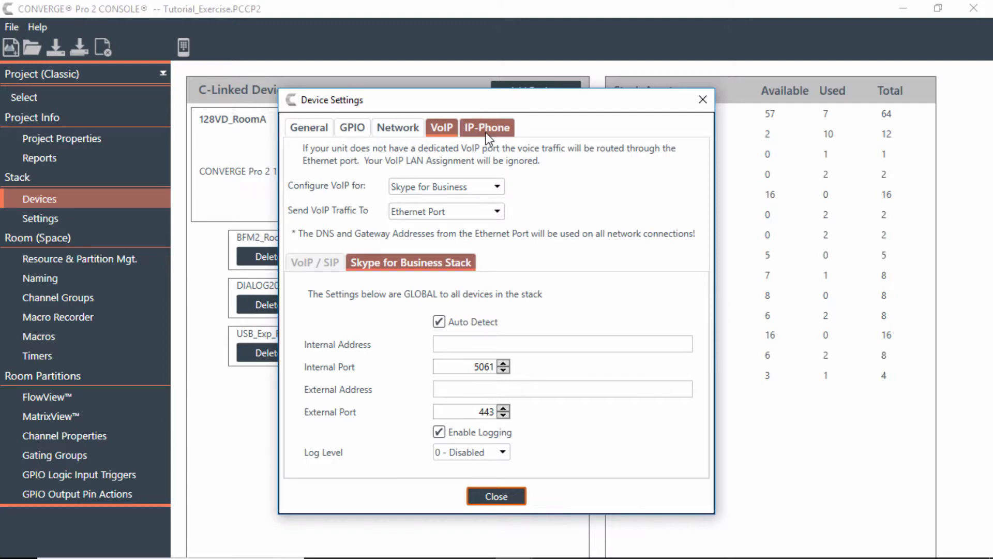
{"action": "left_click", "coordinate": [486, 127]}
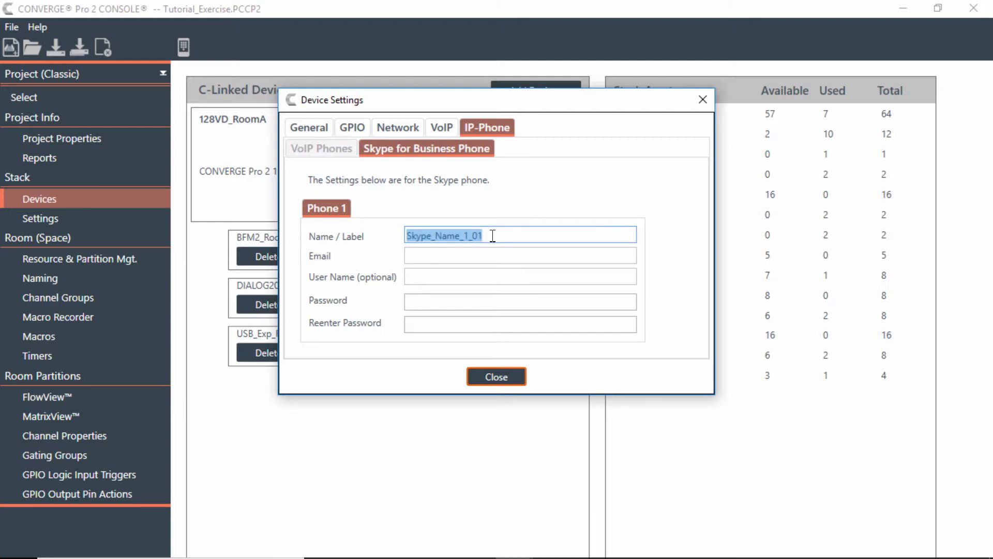
{"action": "mouse_move", "coordinate": [464, 270]}
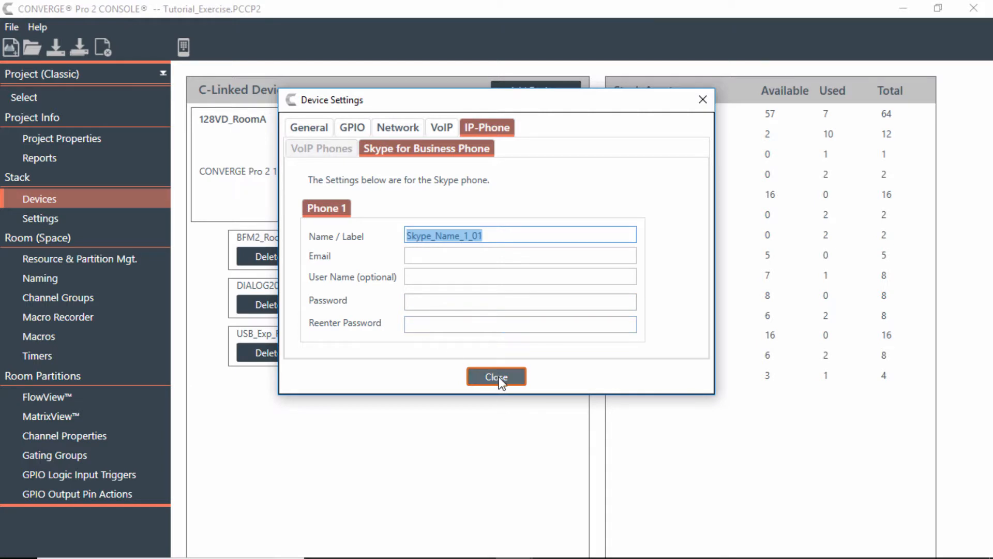
Step: Keep Name/Label Skype_Name_1_01 and close the Device Settings dialog
{"action": "left_click", "coordinate": [496, 377]}
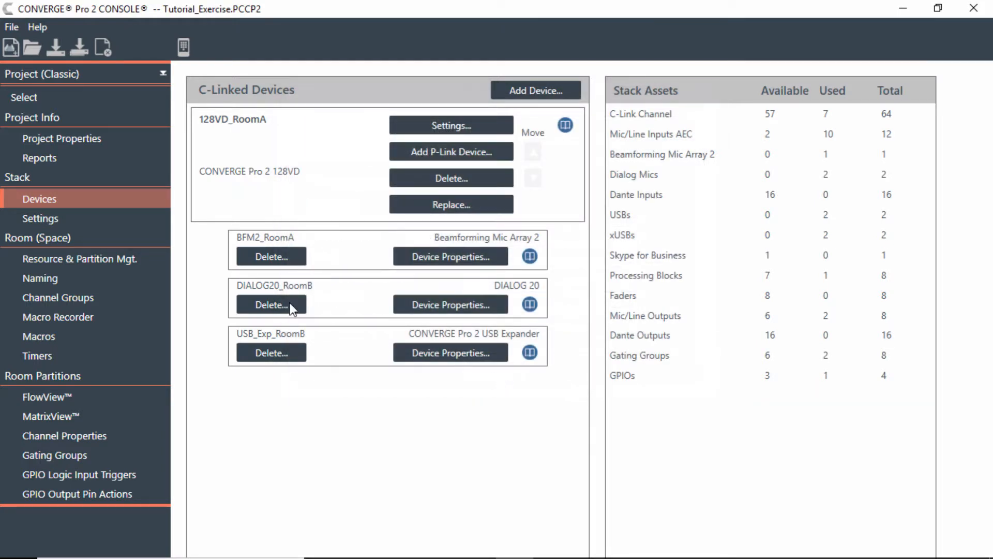
Step: Add the available 128VD_RoomA :: Skype 1 asset to RoomA's resources
{"action": "left_click", "coordinate": [80, 259]}
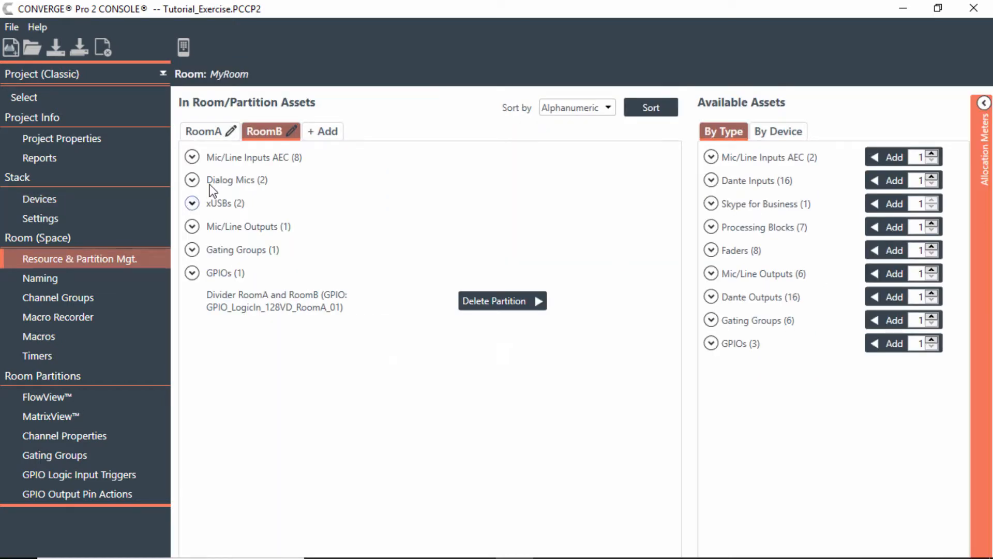
{"action": "left_click", "coordinate": [203, 131]}
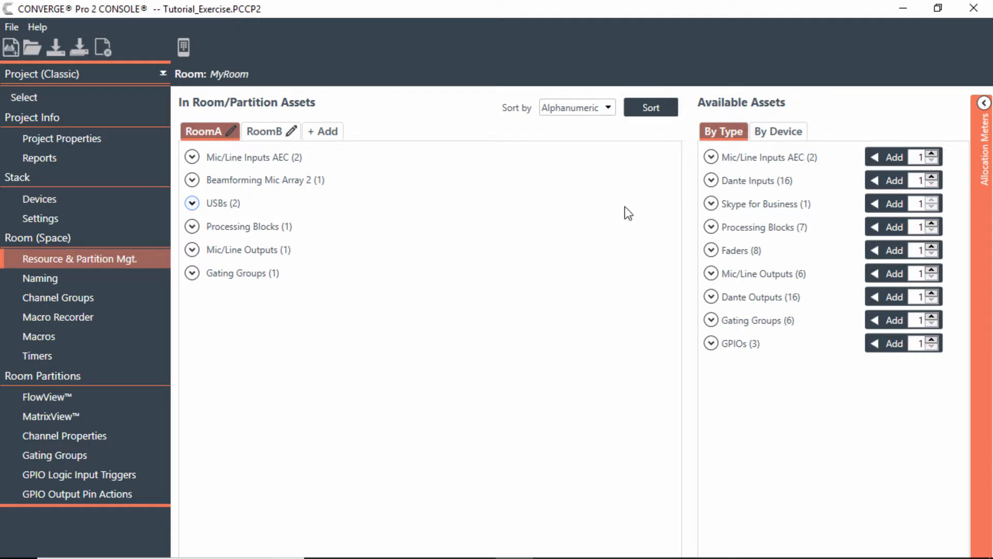
{"action": "left_click", "coordinate": [711, 204]}
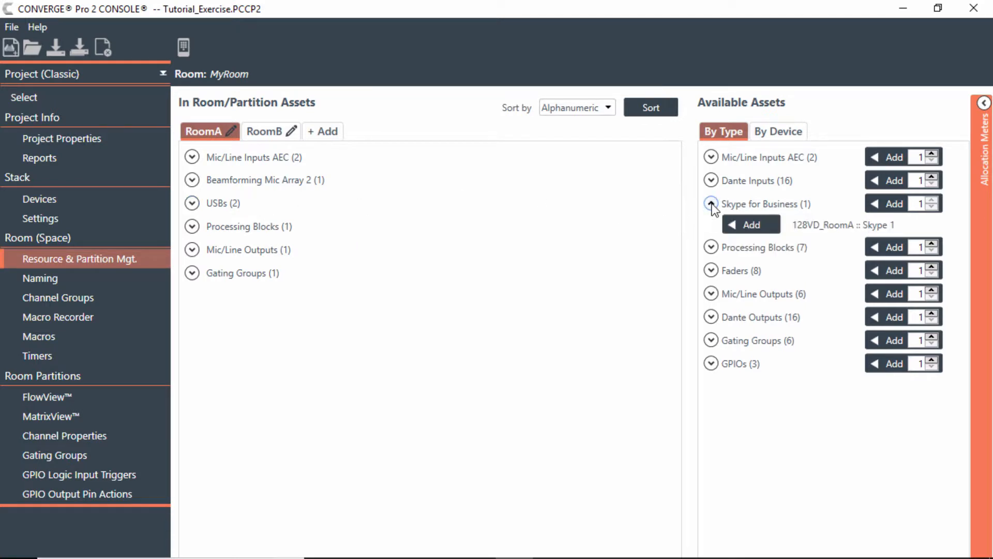
{"action": "mouse_move", "coordinate": [751, 224]}
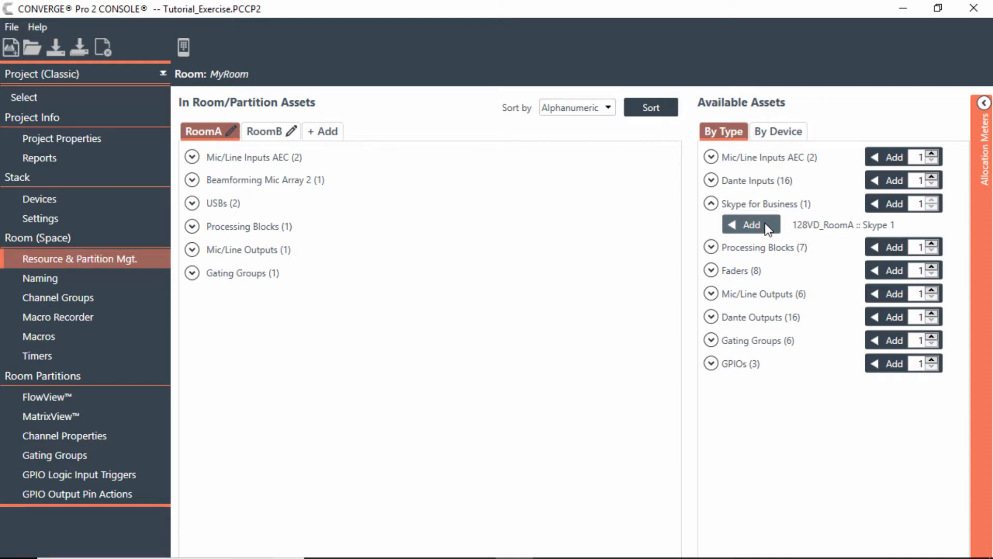
{"action": "left_click", "coordinate": [751, 224]}
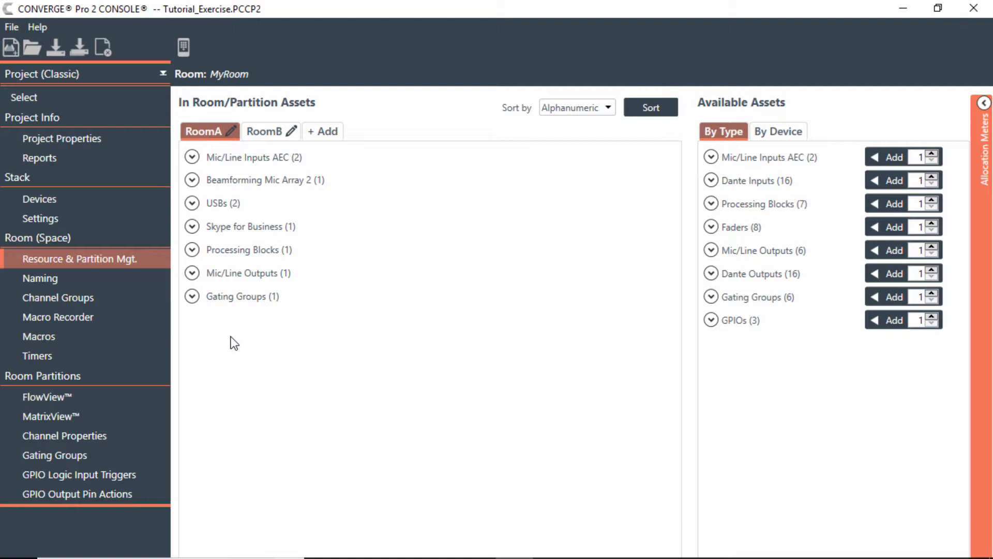
Step: Show MatrixView for the RoomA partition with Zoom set to Large
{"action": "left_click", "coordinate": [46, 416]}
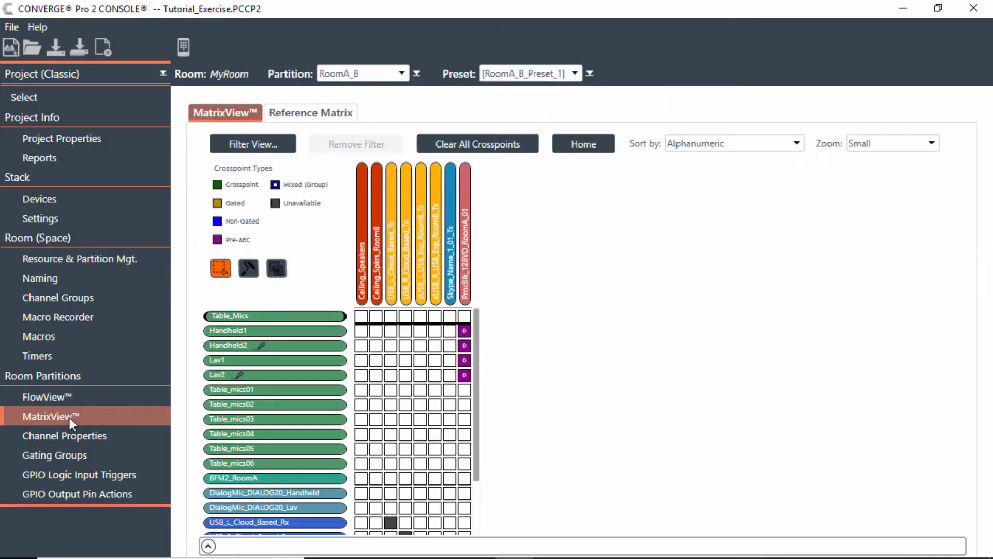
{"action": "mouse_move", "coordinate": [274, 405]}
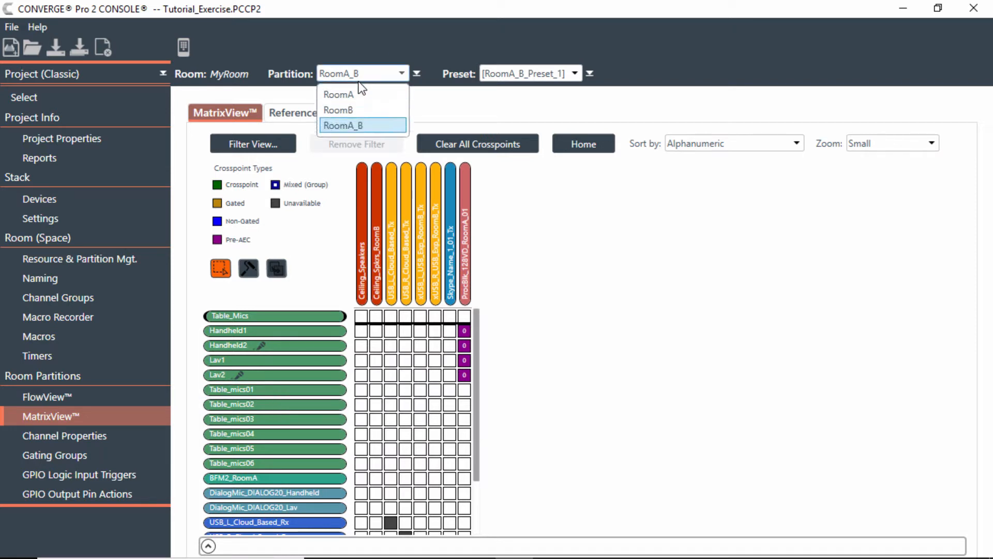
{"action": "left_click", "coordinate": [338, 94]}
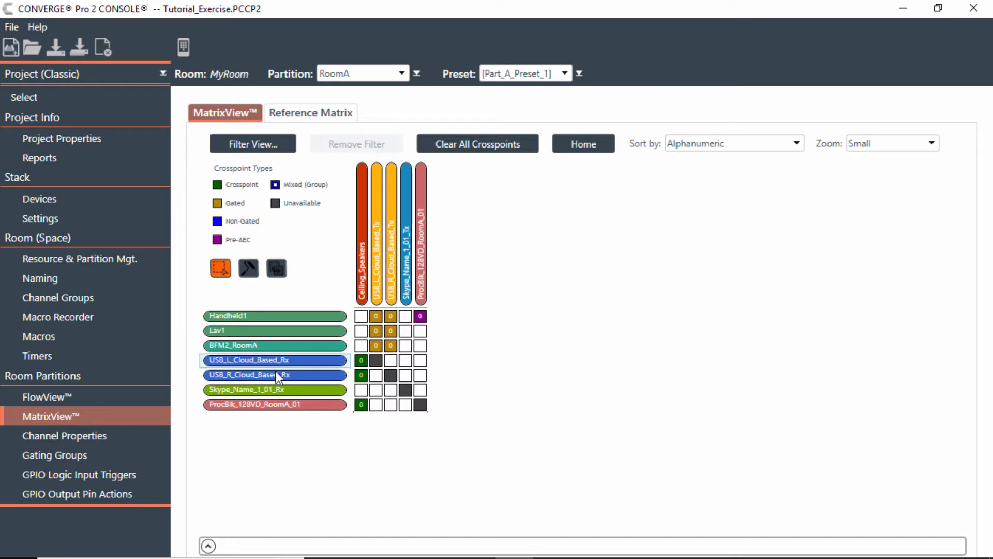
{"action": "mouse_move", "coordinate": [249, 394]}
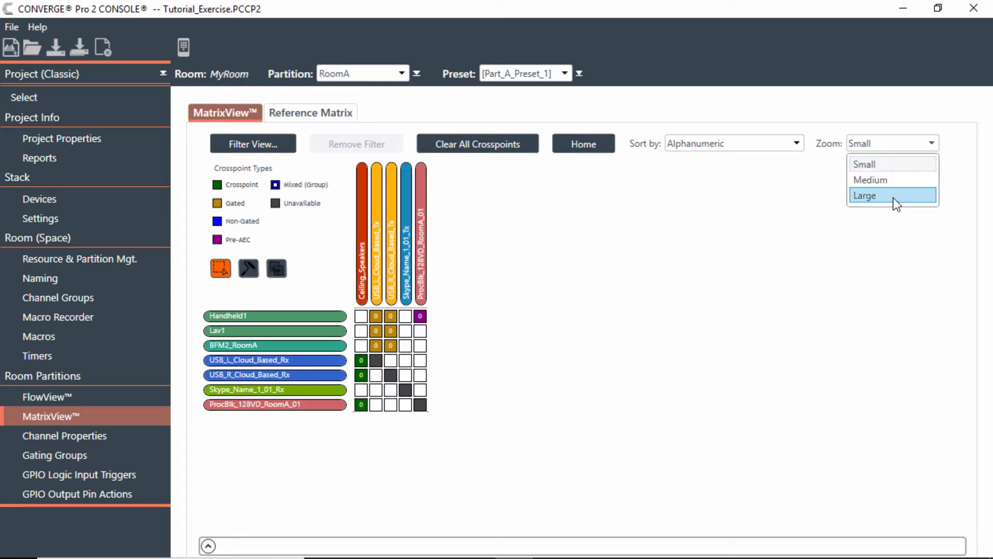
{"action": "left_click", "coordinate": [865, 196]}
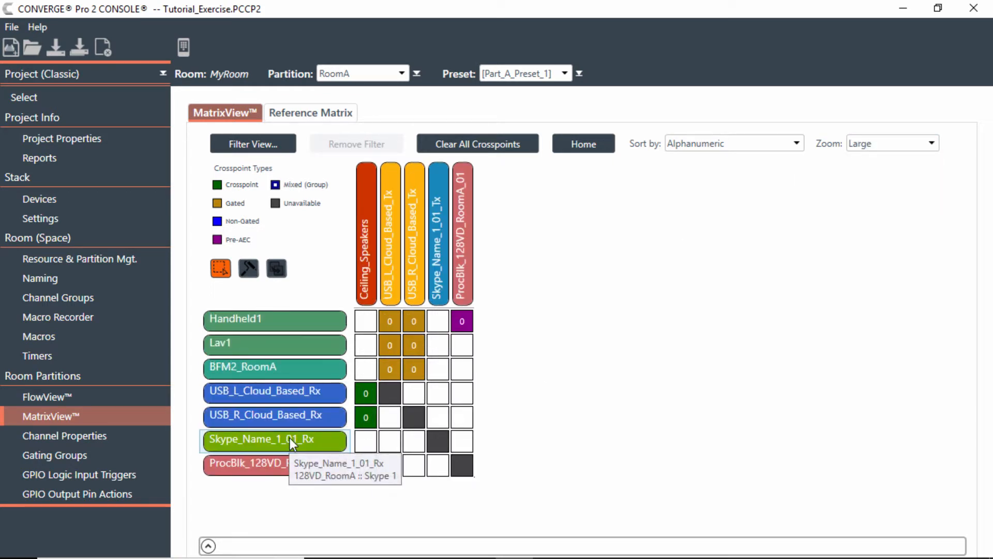
{"action": "mouse_move", "coordinate": [267, 449]}
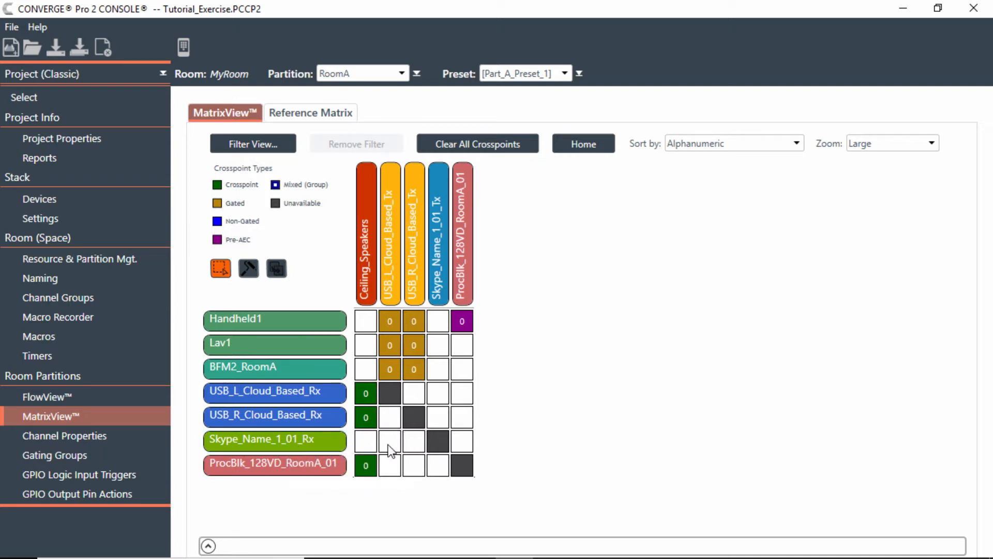
Step: Route Skype_Name_1_01_Rx to USB_L and USB_R Cloud_Based Tx crosspoints
{"action": "left_click", "coordinate": [389, 440]}
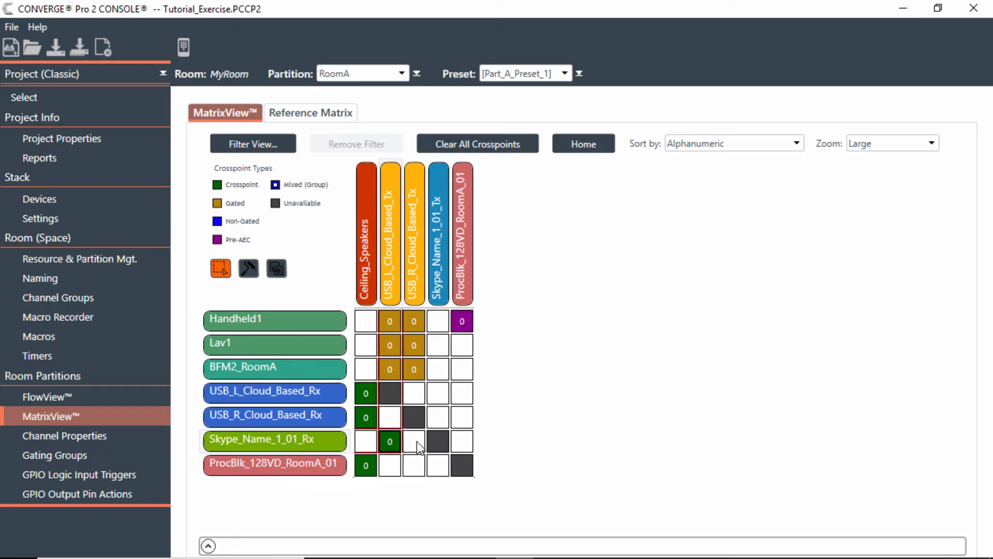
{"action": "left_click", "coordinate": [414, 441]}
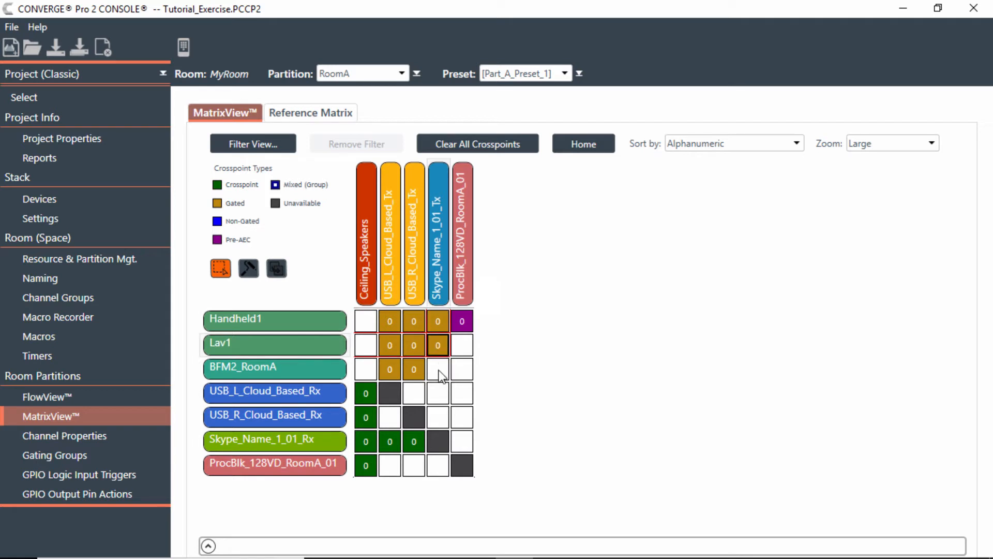
Step: Route BFM2_RoomA, the RoomA mics and USB_L_Cloud_Based_Rx to Skype_Name_1_01_Tx
{"action": "left_click", "coordinate": [437, 369]}
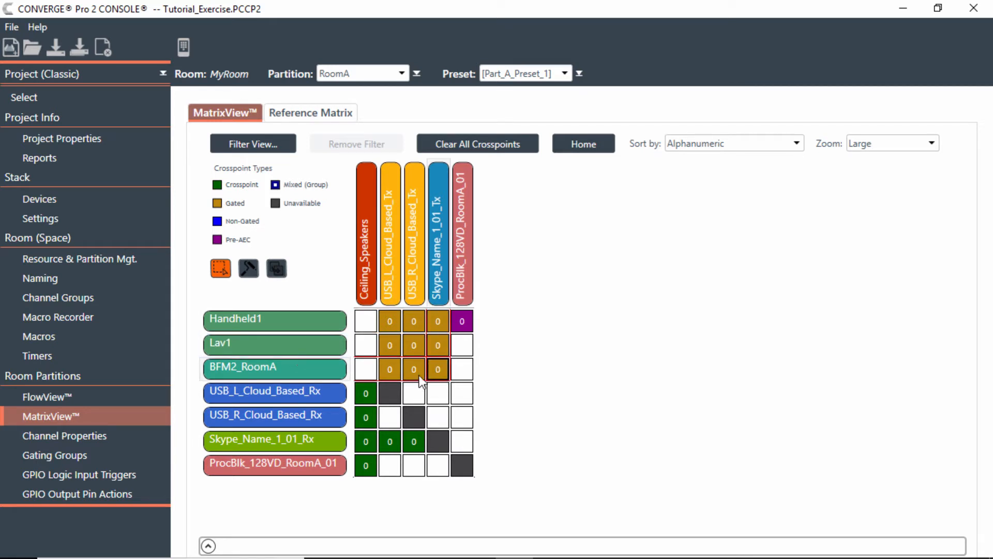
{"action": "mouse_move", "coordinate": [580, 252]}
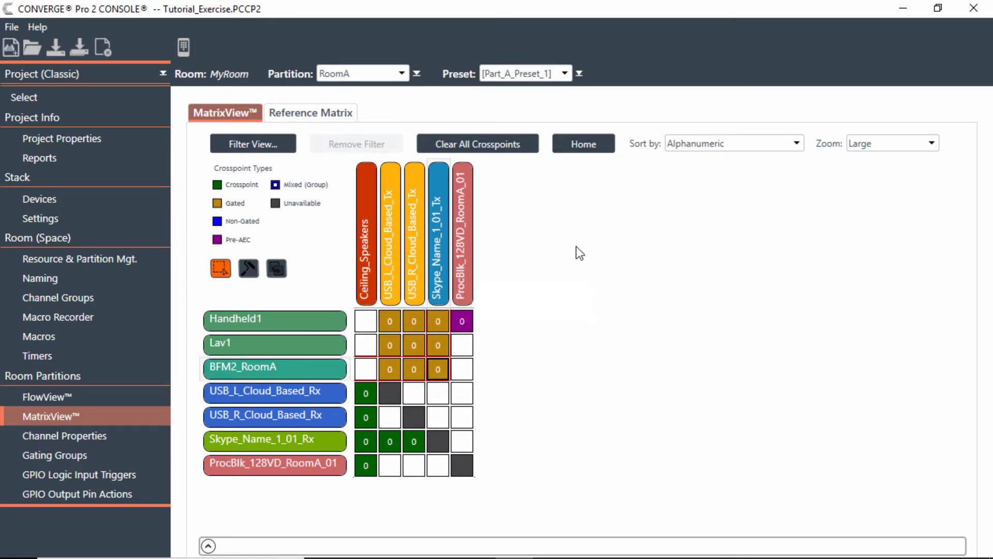
{"action": "mouse_move", "coordinate": [666, 295]}
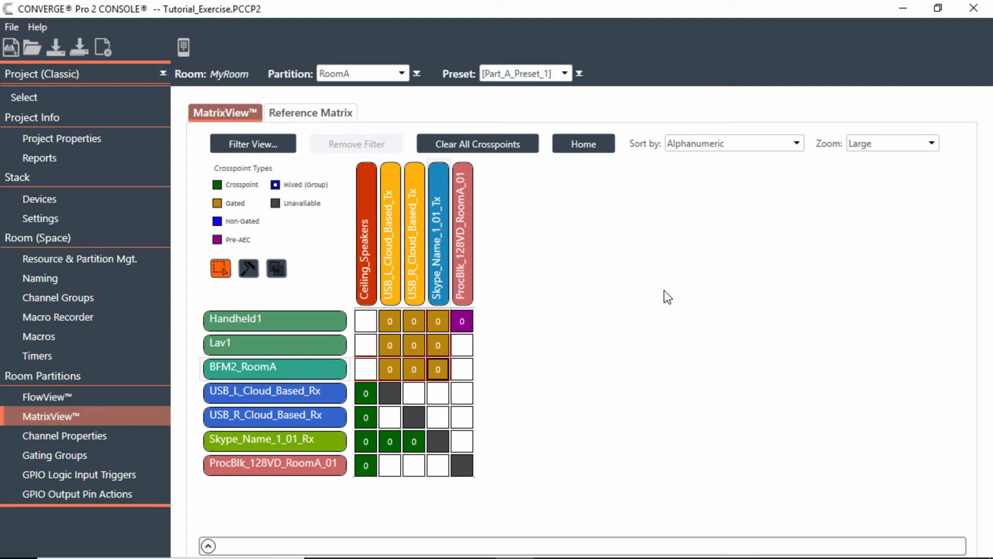
{"action": "left_click", "coordinate": [274, 393]}
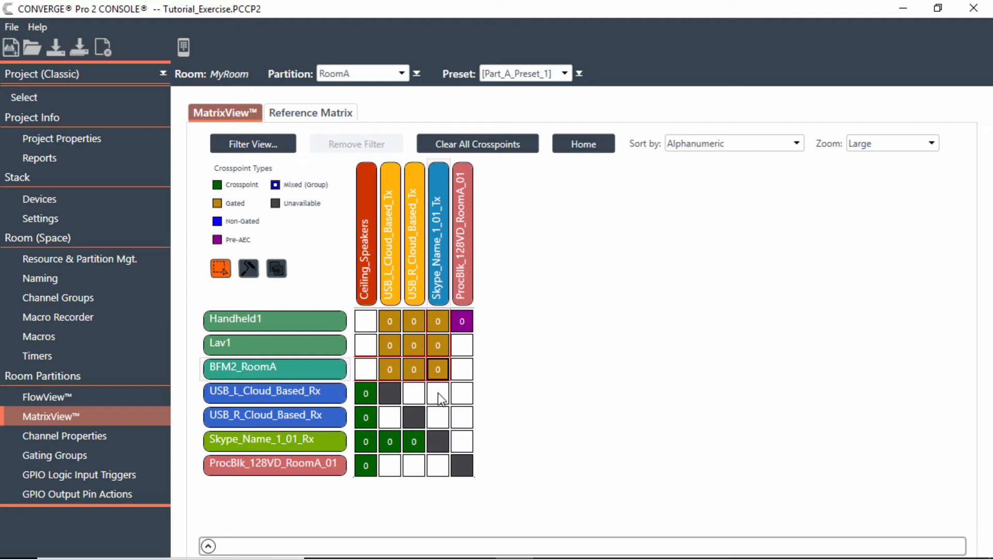
{"action": "left_click", "coordinate": [439, 393]}
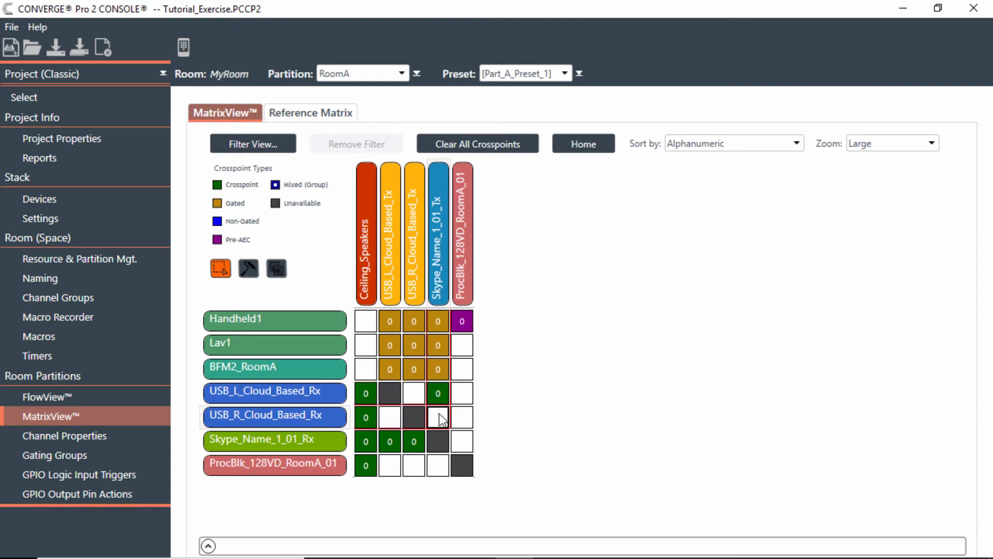